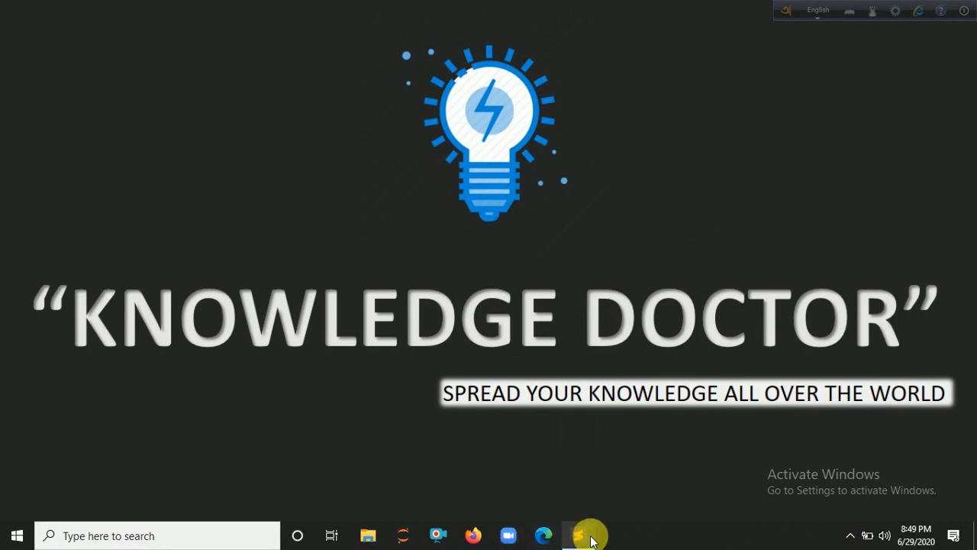
- Bring up Sublime Text with the empty GraphDemo.py script
click(577, 534)
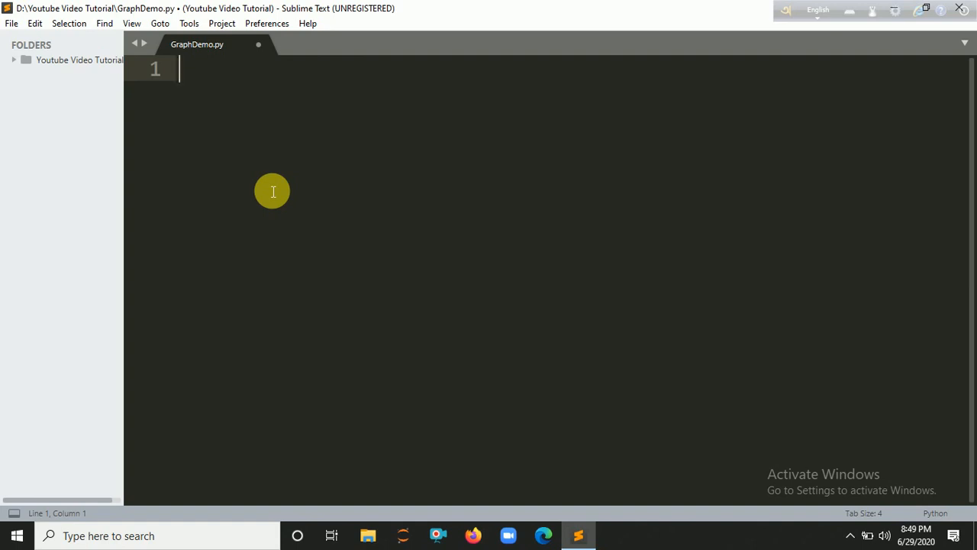
- Write import turtle and create the Turtle object obj=turtle.Turtle()
text(import tu)
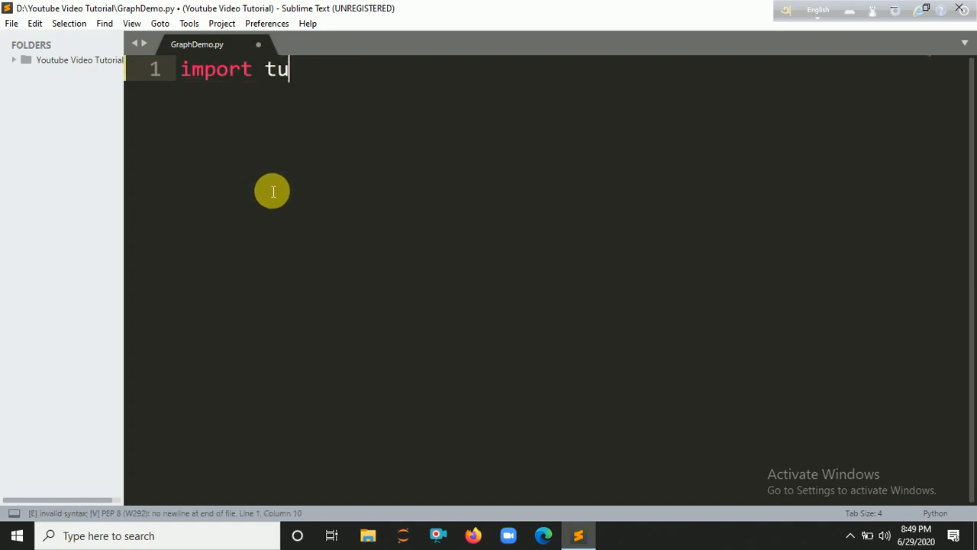
text(rtle)
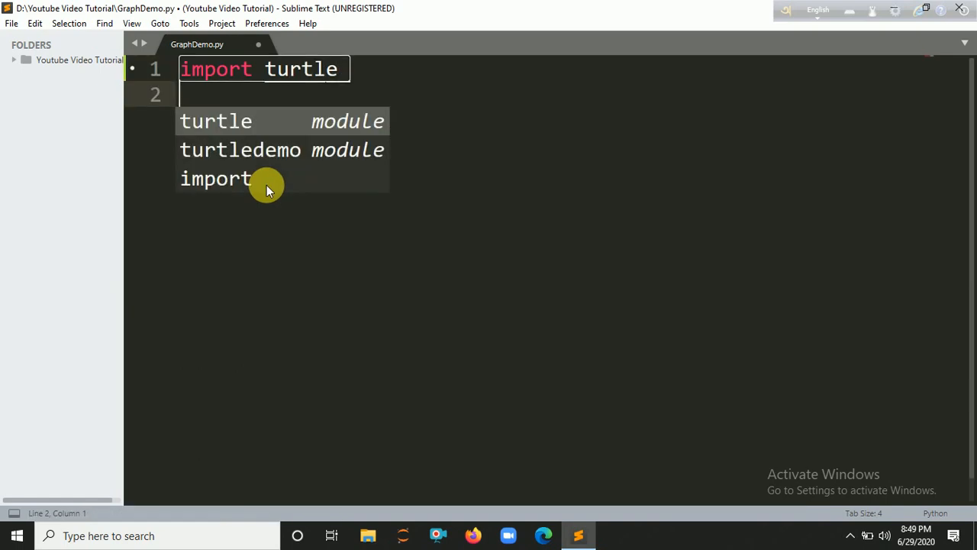
text(oj)
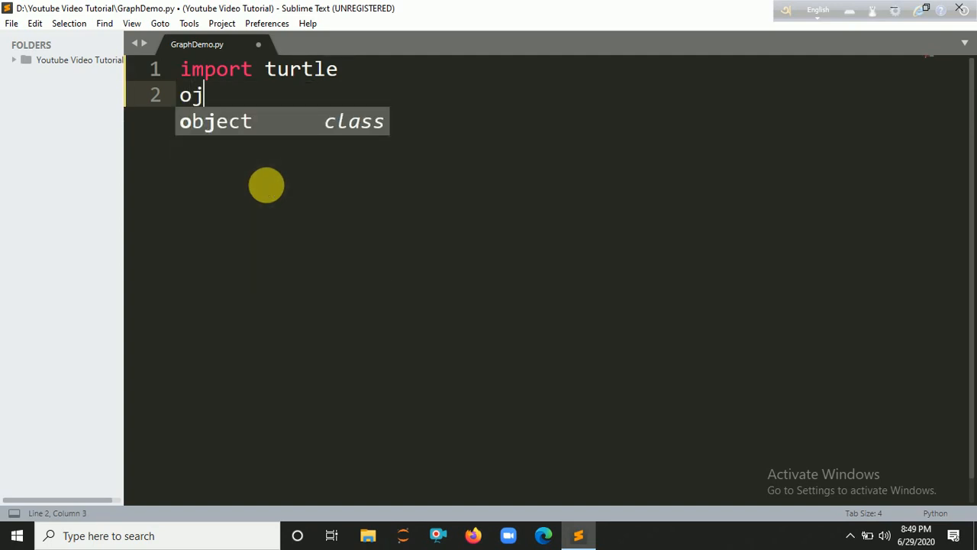
text(bj=)
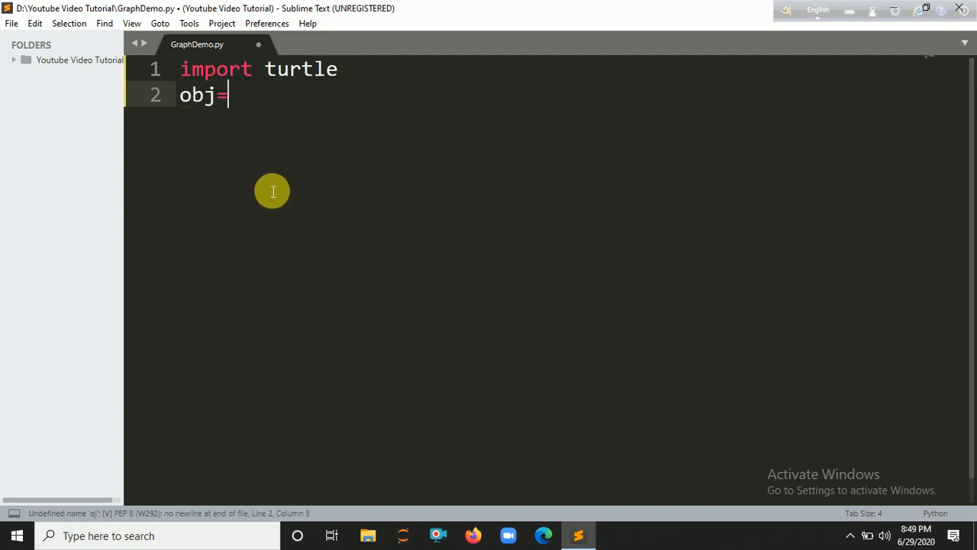
text(turtle.T)
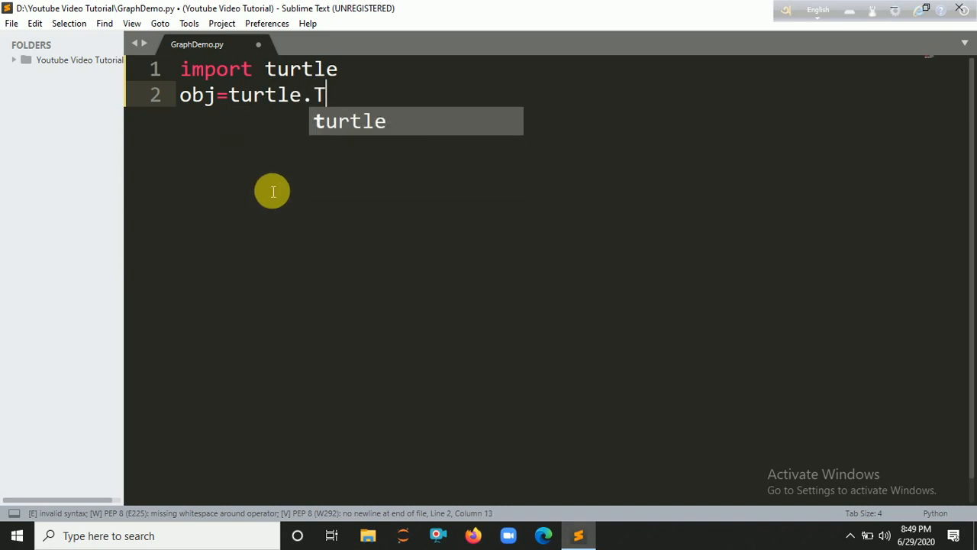
text(urtle()
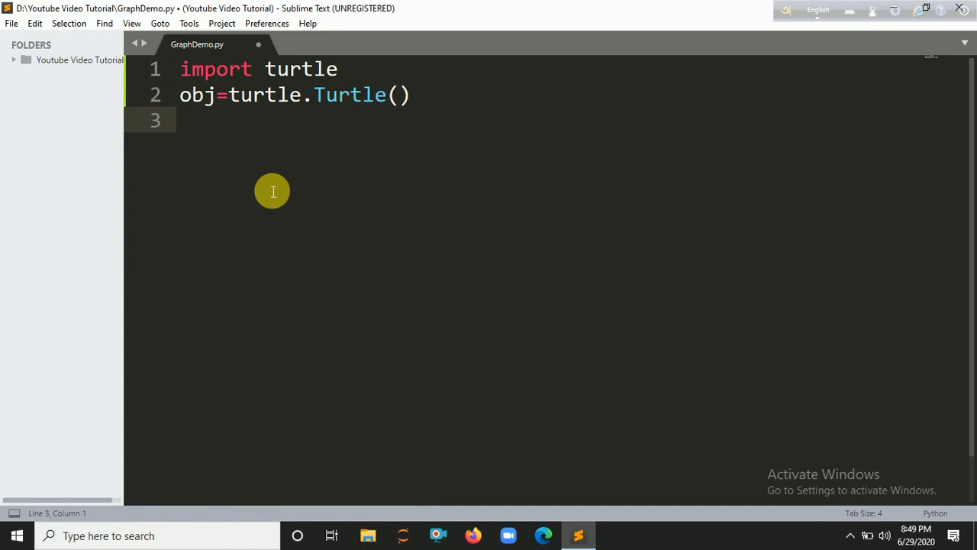
- End the script with turtle.done() so the window stays open
click(180, 121)
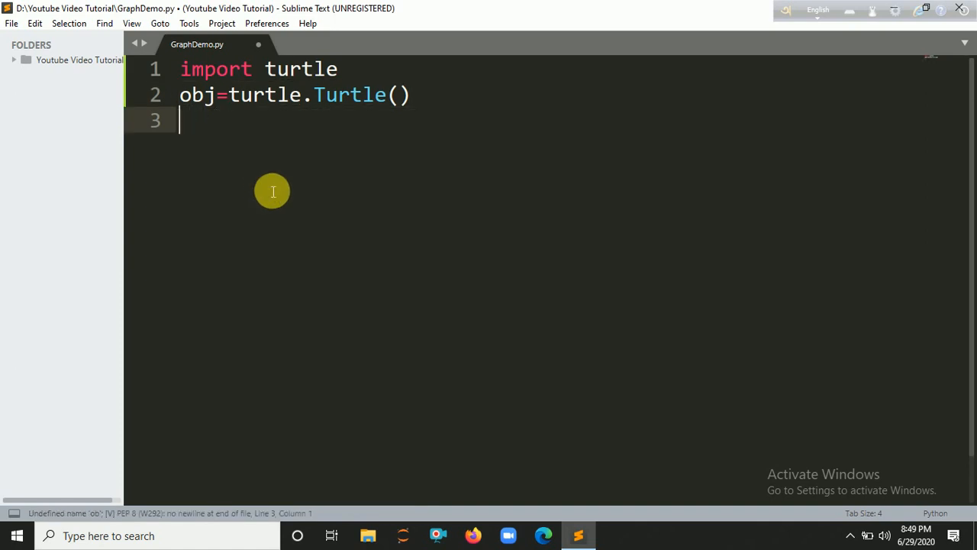
text(tu)
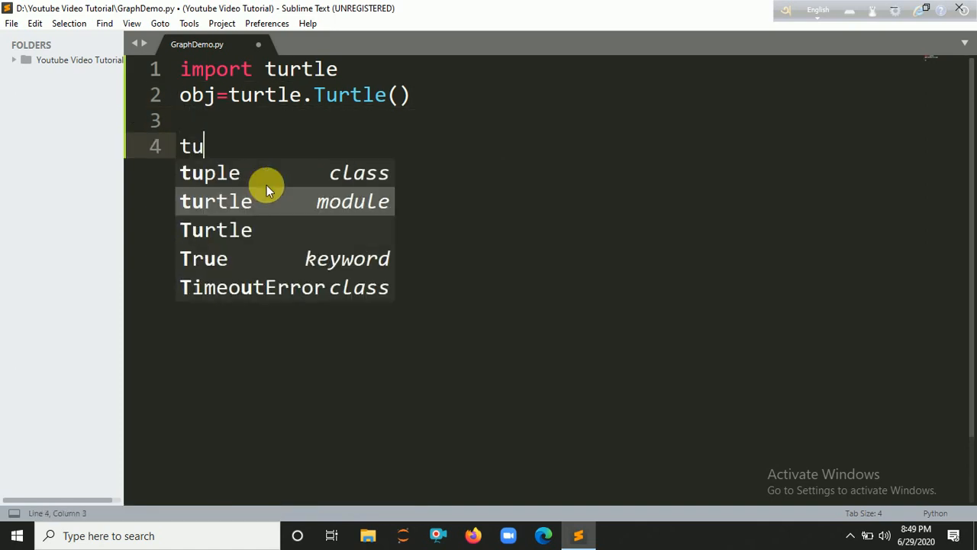
text(rtle.di)
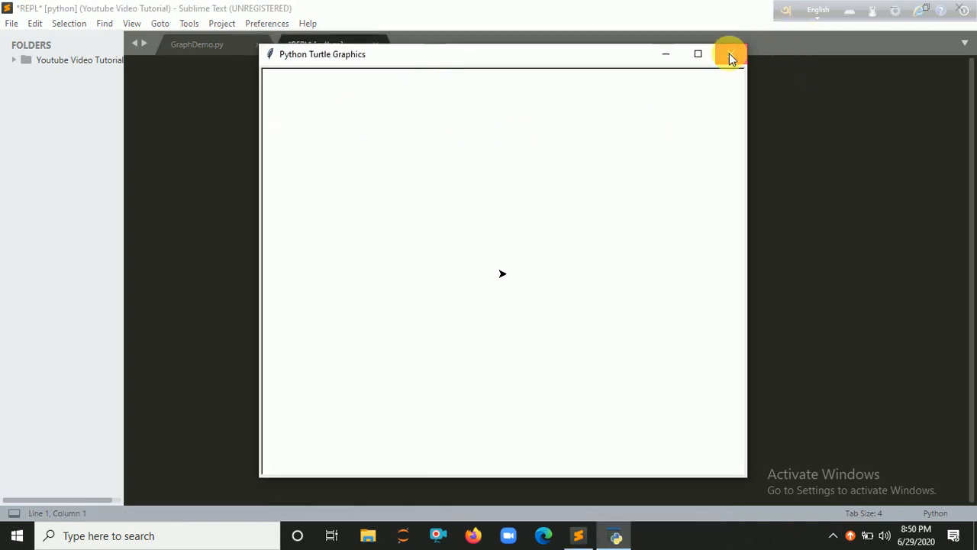
- Close the blank Python Turtle Graphics window from the test run
click(730, 53)
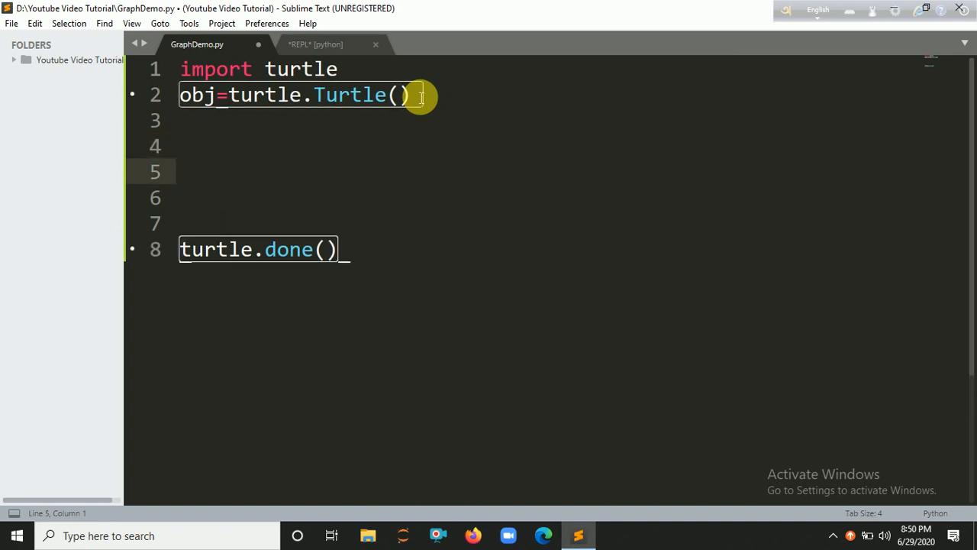
- Set obj.speed(10) and begin the list01=[] colour list
text(obj)
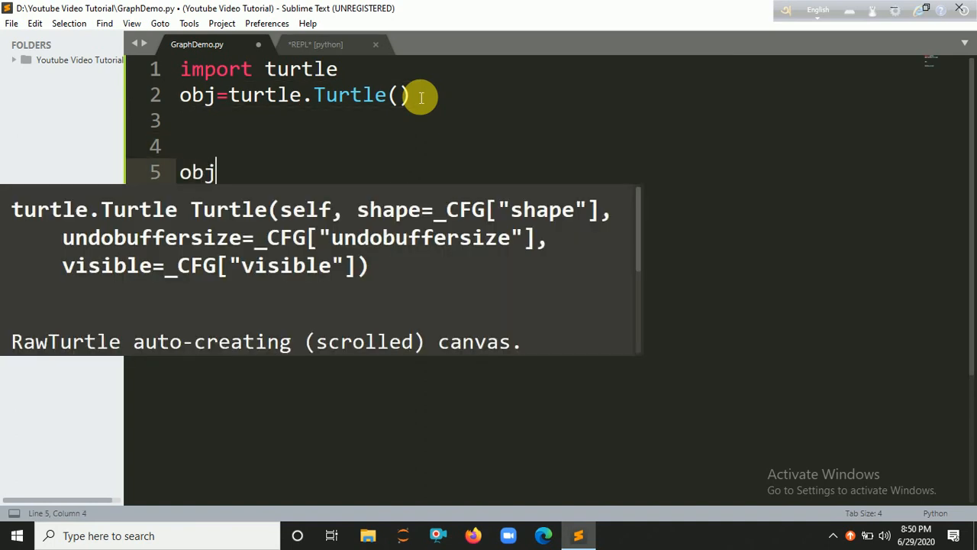
text(.speed(10)
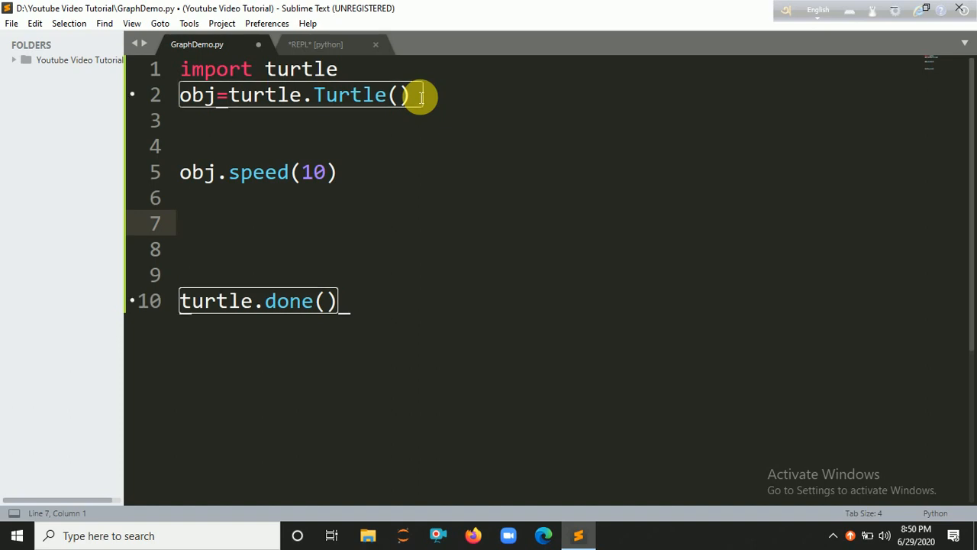
text(list)
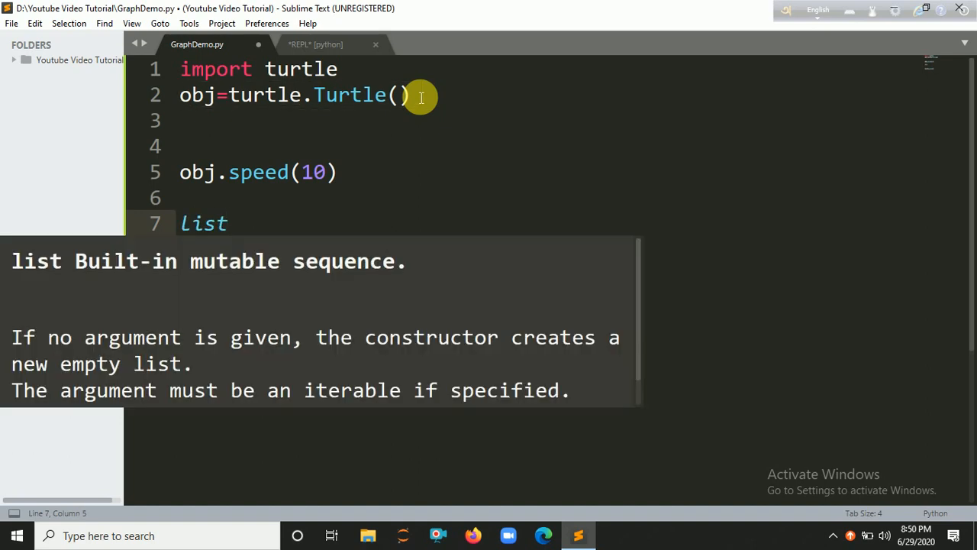
text(01=[])
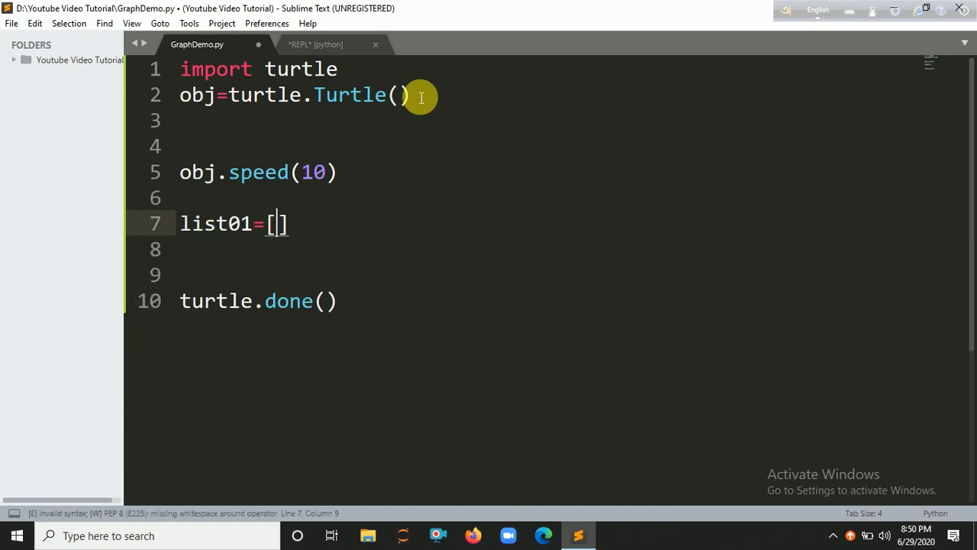
- Fill list01 with the colours yellow, red, green, blue and orange
text("yell")
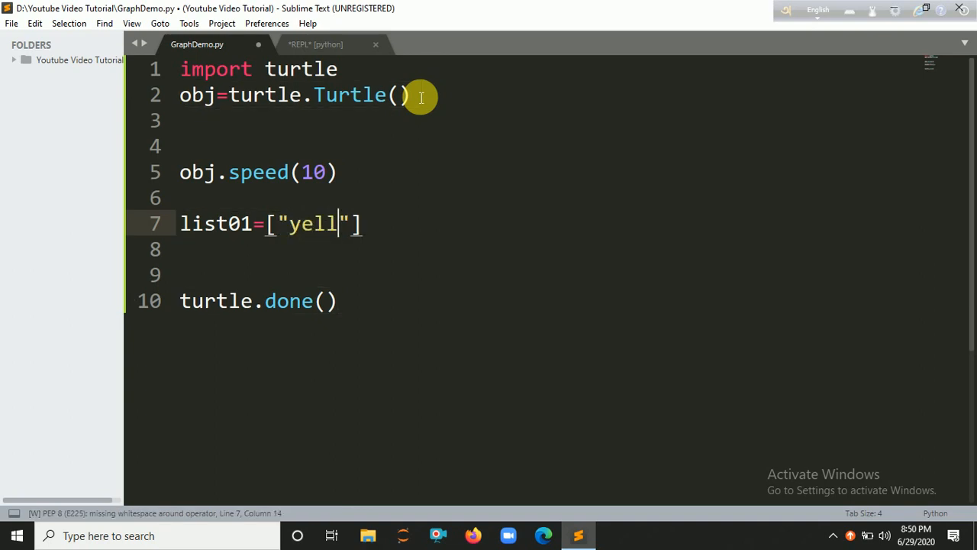
text(ow",)
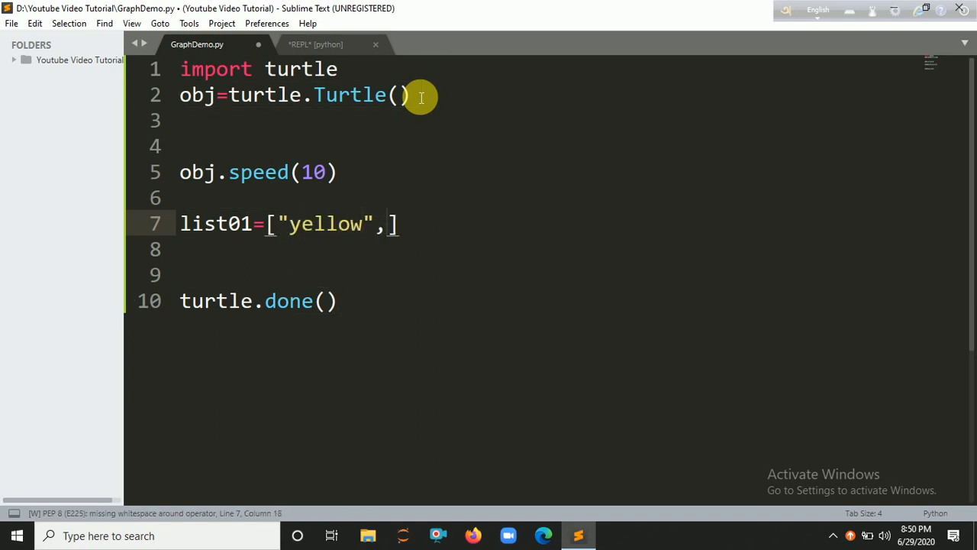
text("")
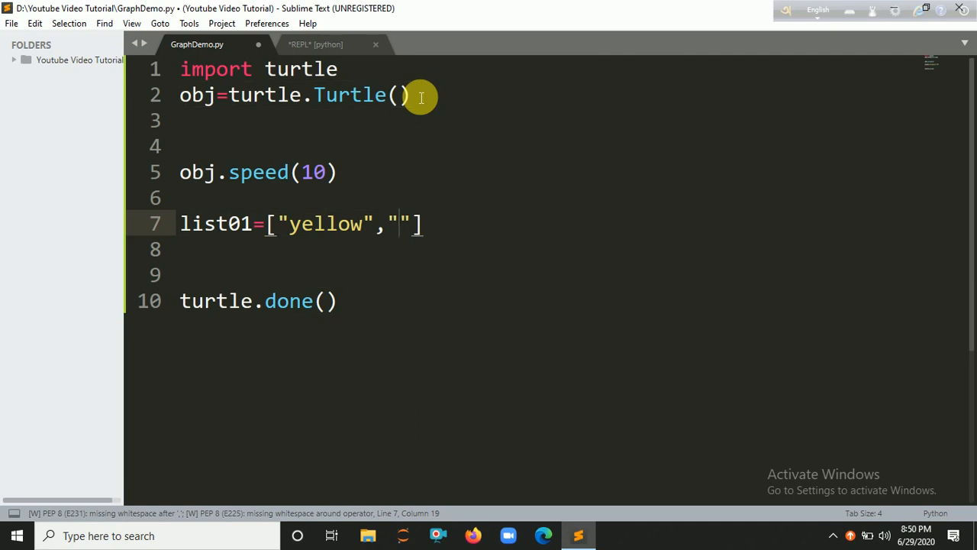
text(red)
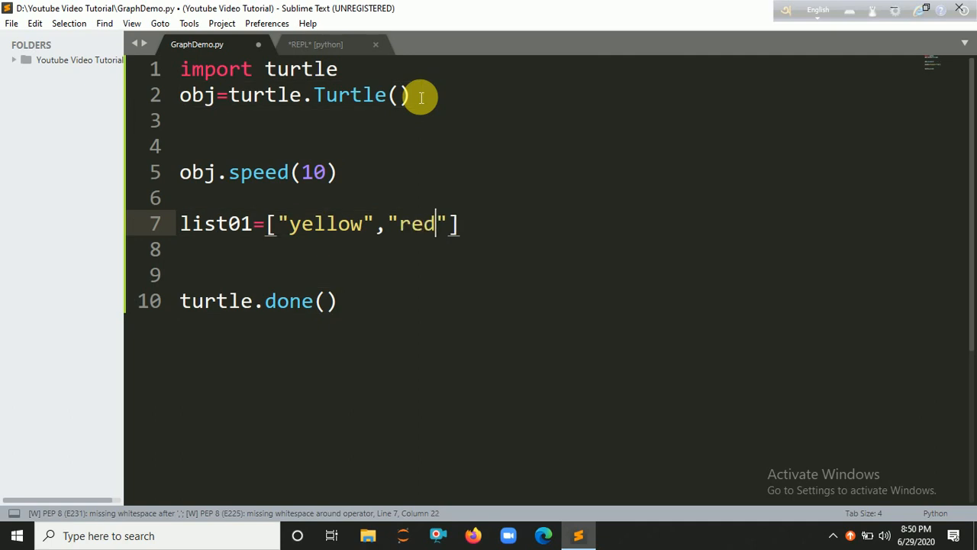
text(,"")
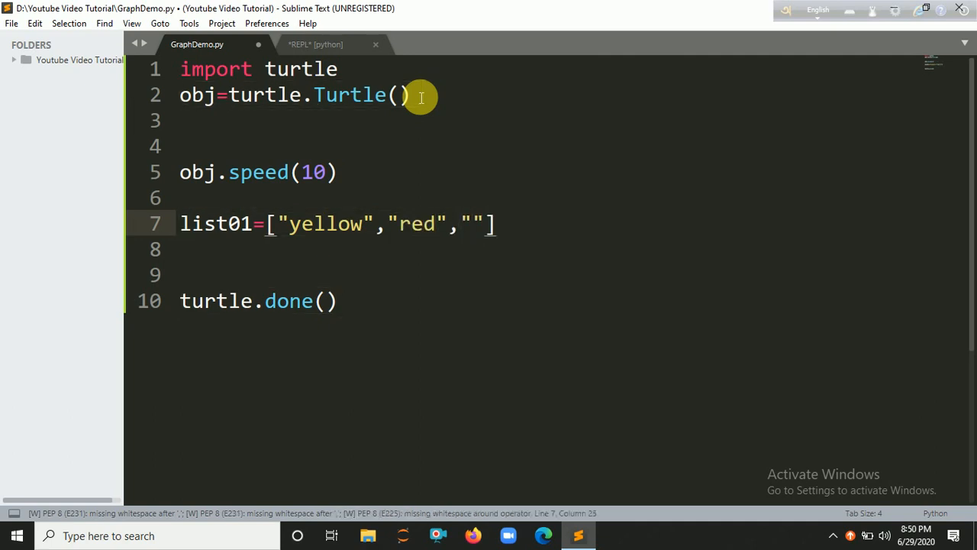
text(green",")
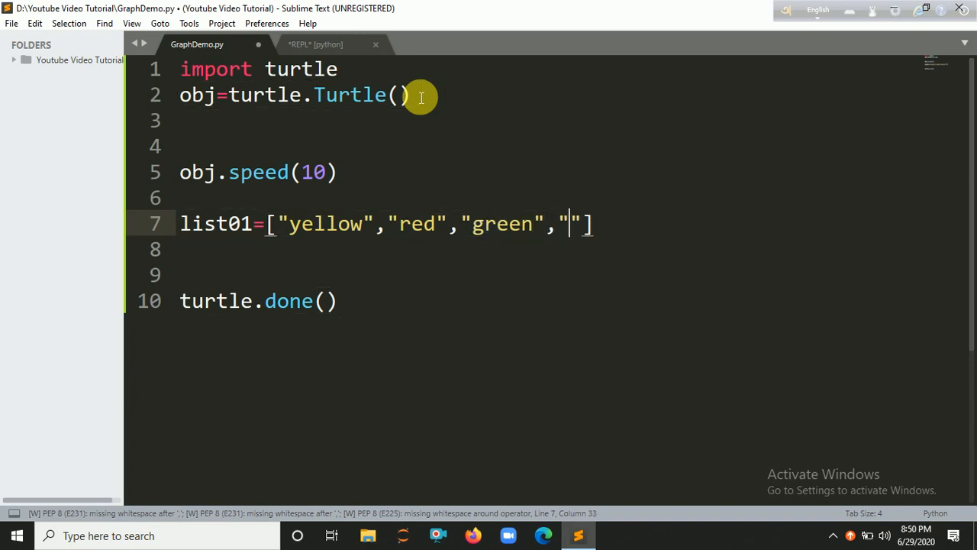
text(blue)
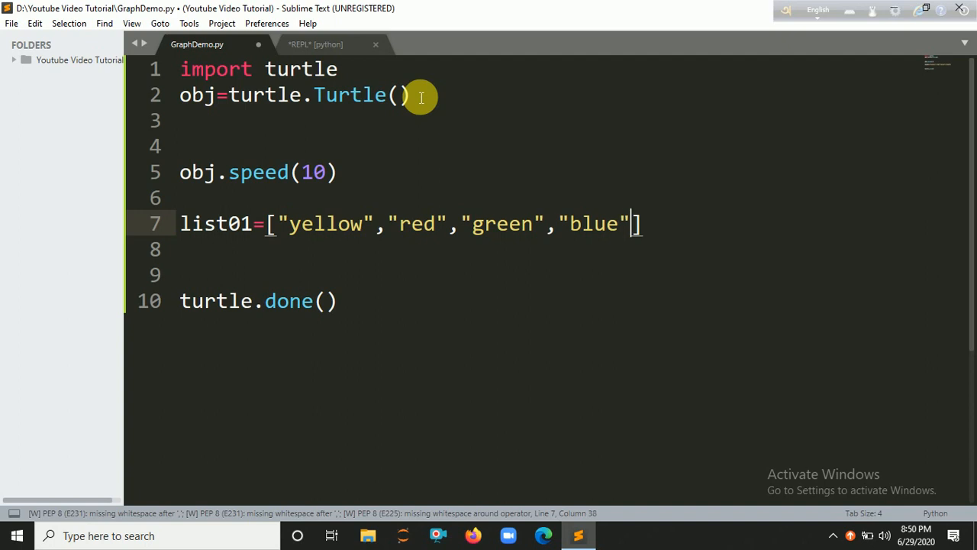
text(,"o")
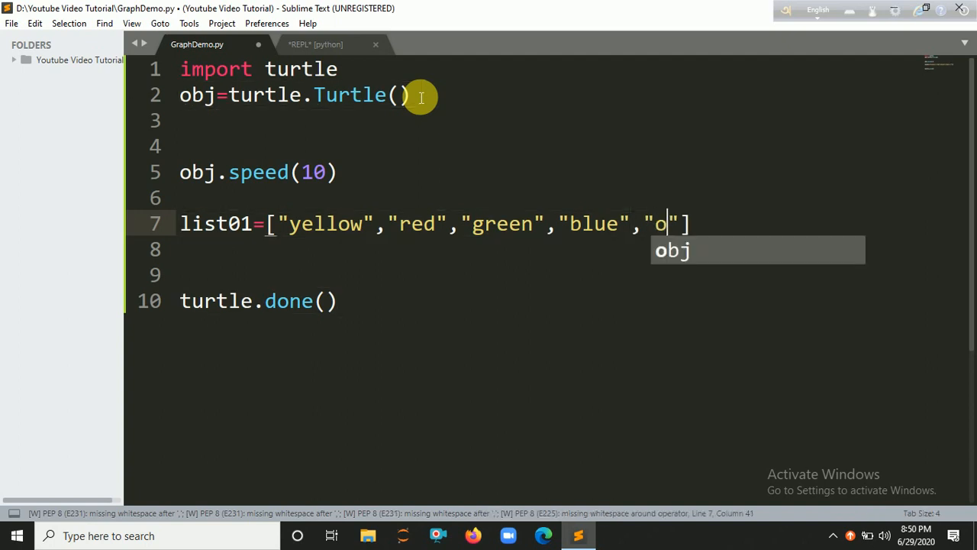
text(range)
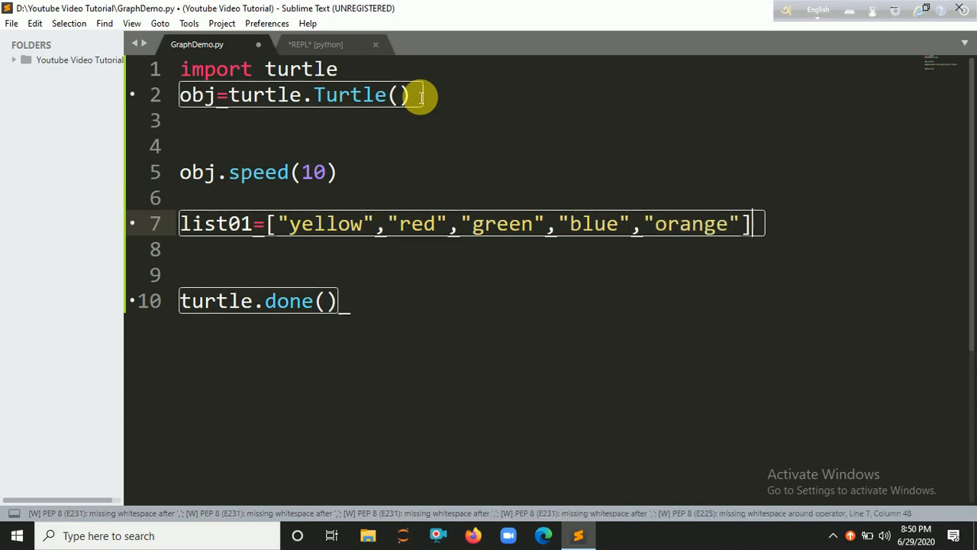
- Add a for loop running i over range(200)
text(f)
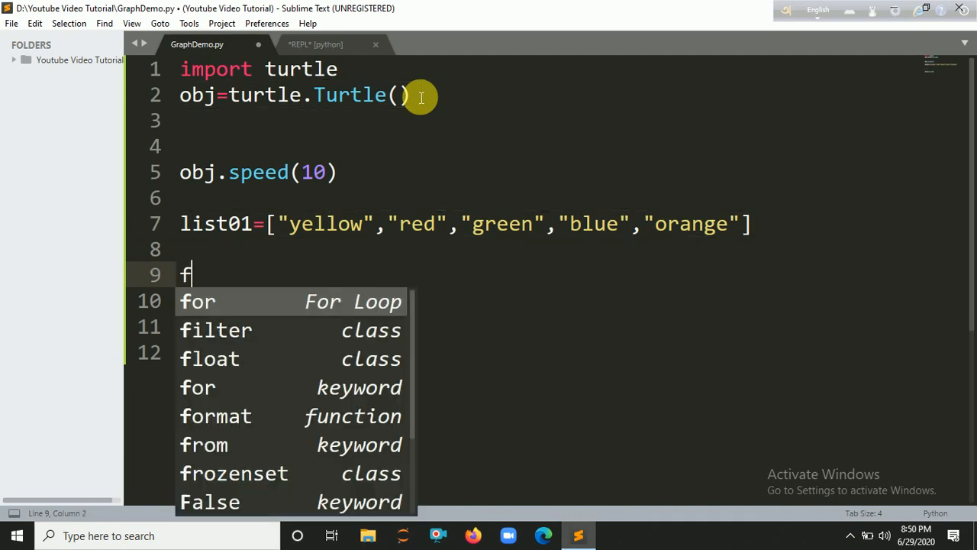
text(or i in range()
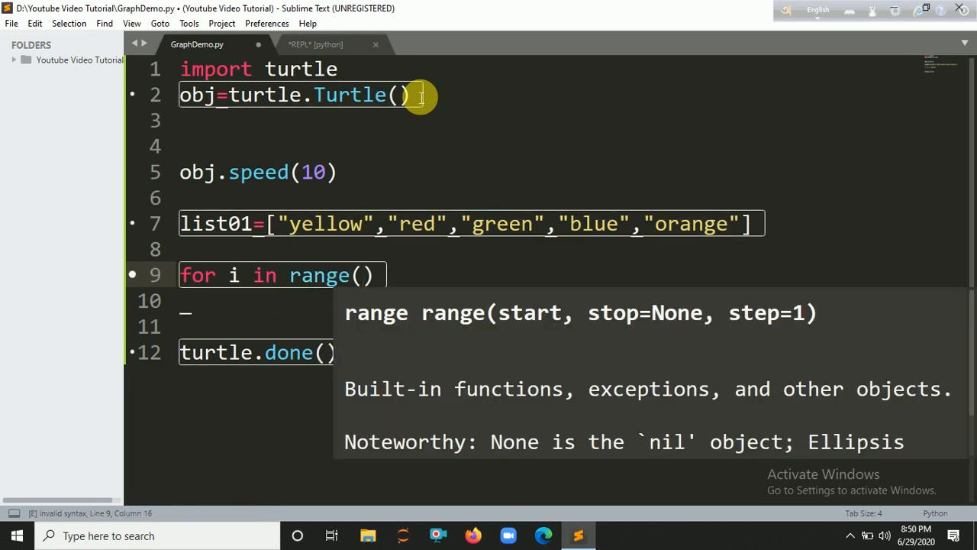
text(3)
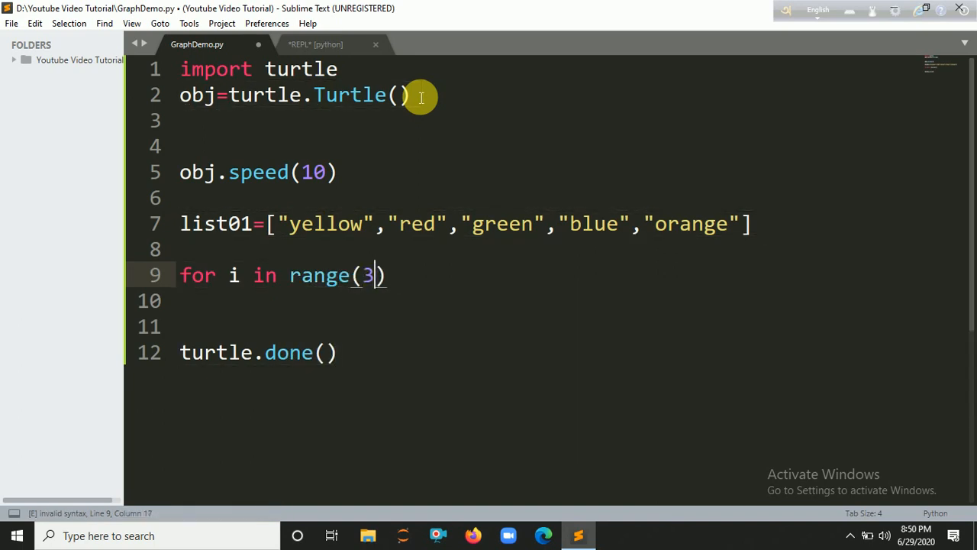
text(200)
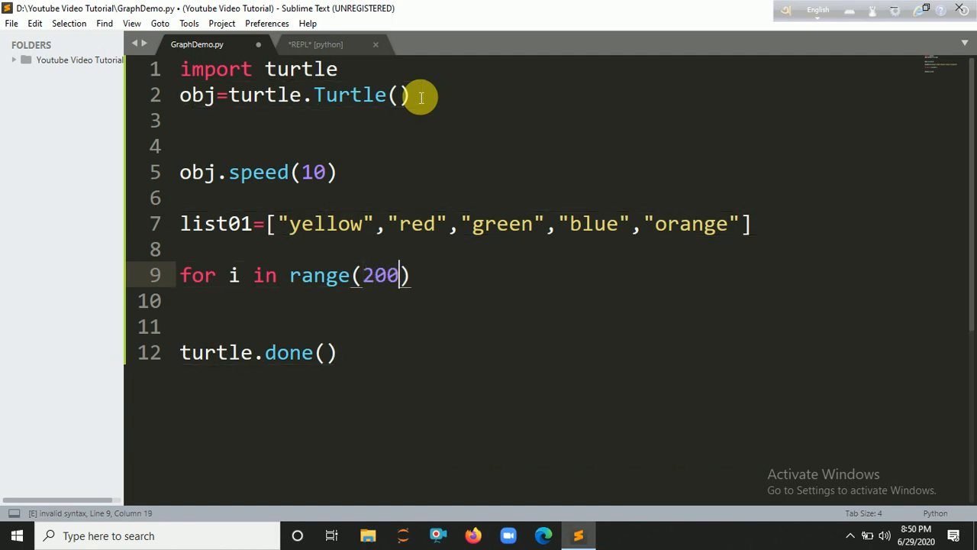
text(:)
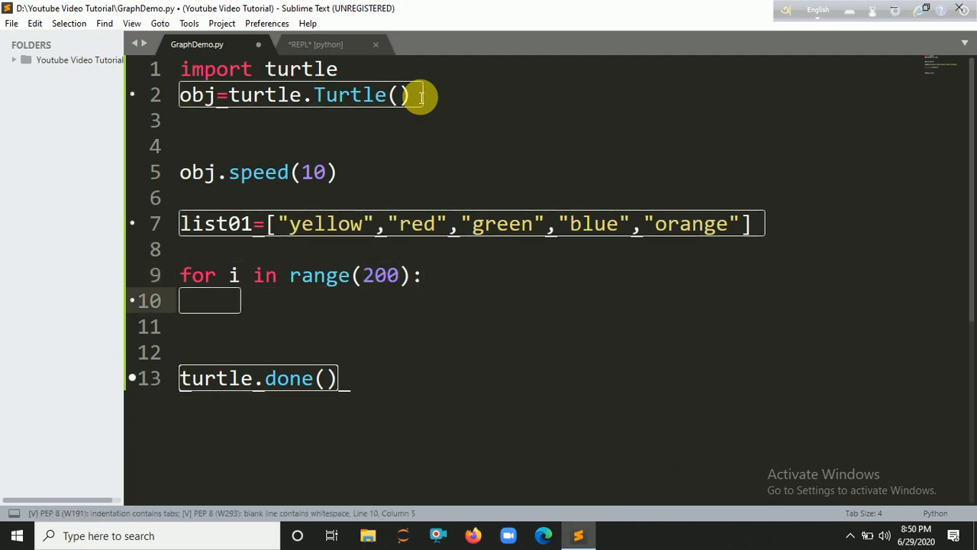
- Cycle the pen colour through the list with obj.color(list01[i%5])
text(obj)
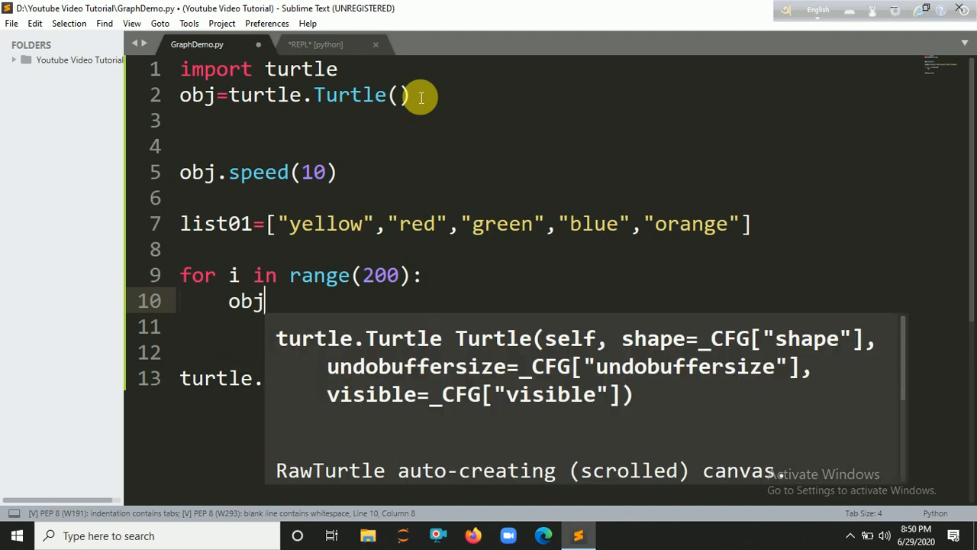
text(.color()
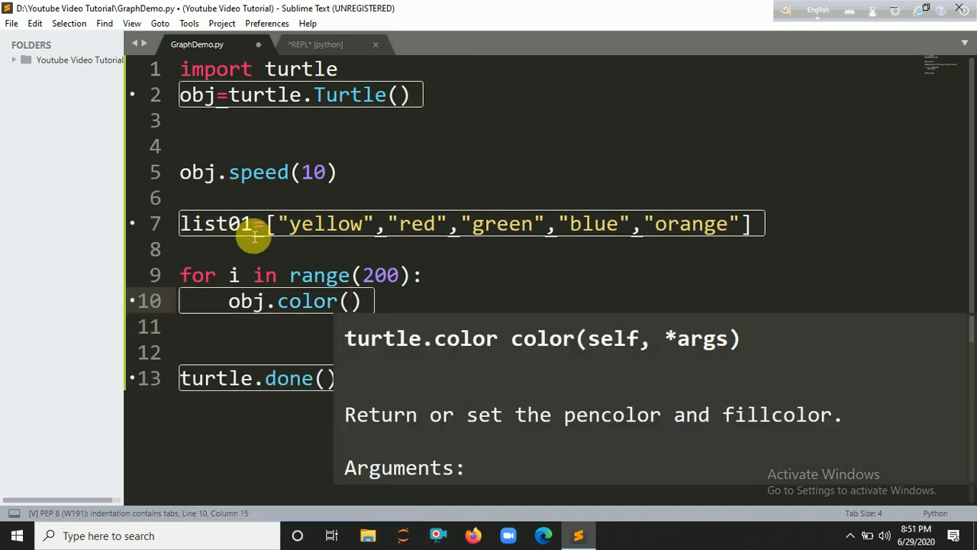
text(list01[i)
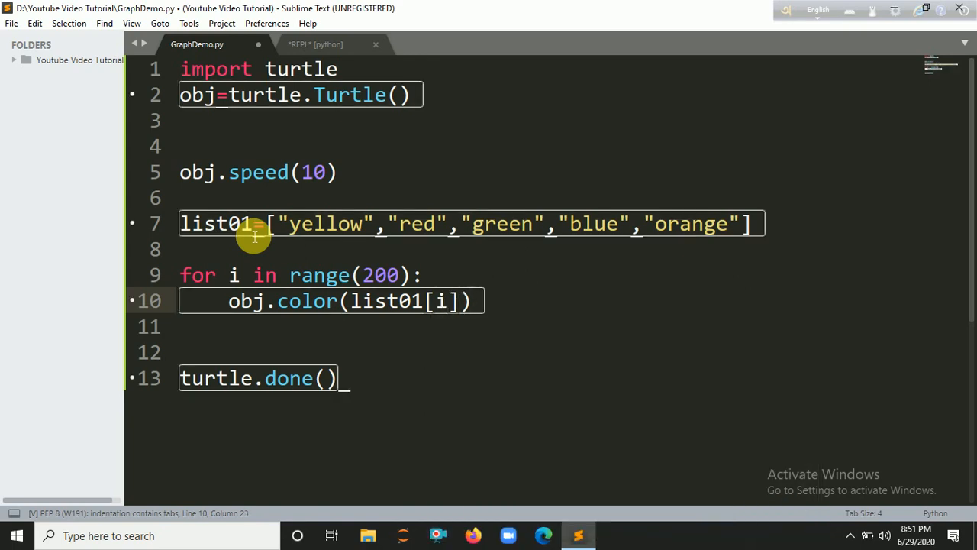
text(%)
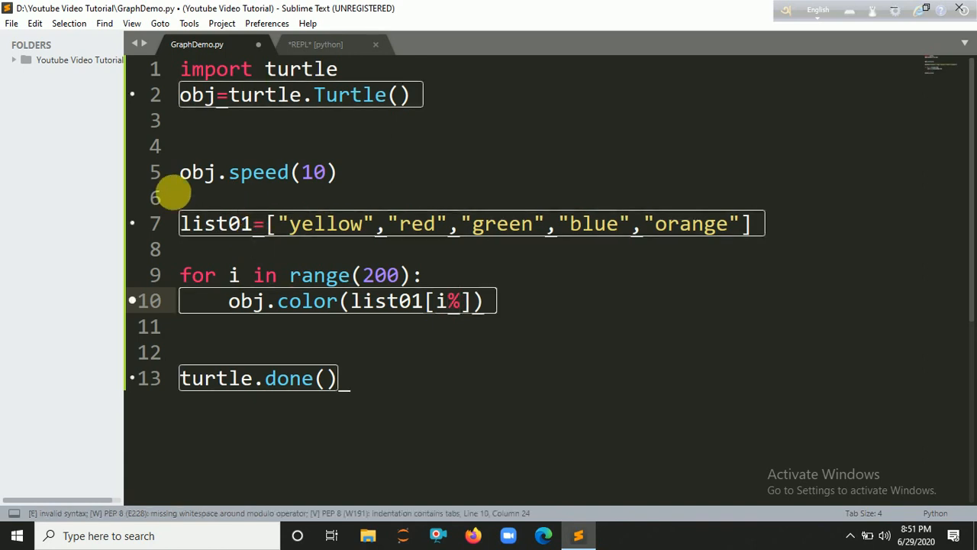
text(5)
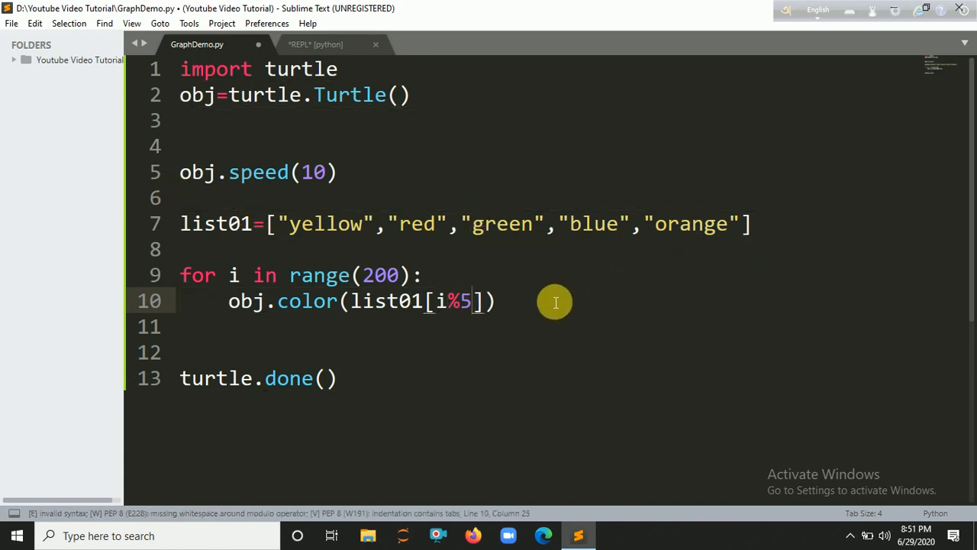
key(enter)
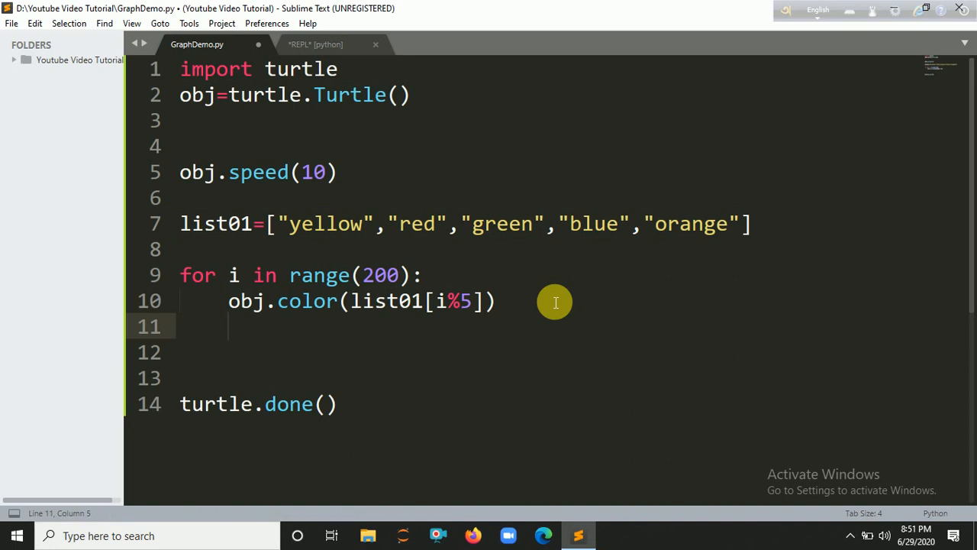
- Grow the pen with obj.pensize(i/10+1) and move obj.forward(i) each pass
text(obj)
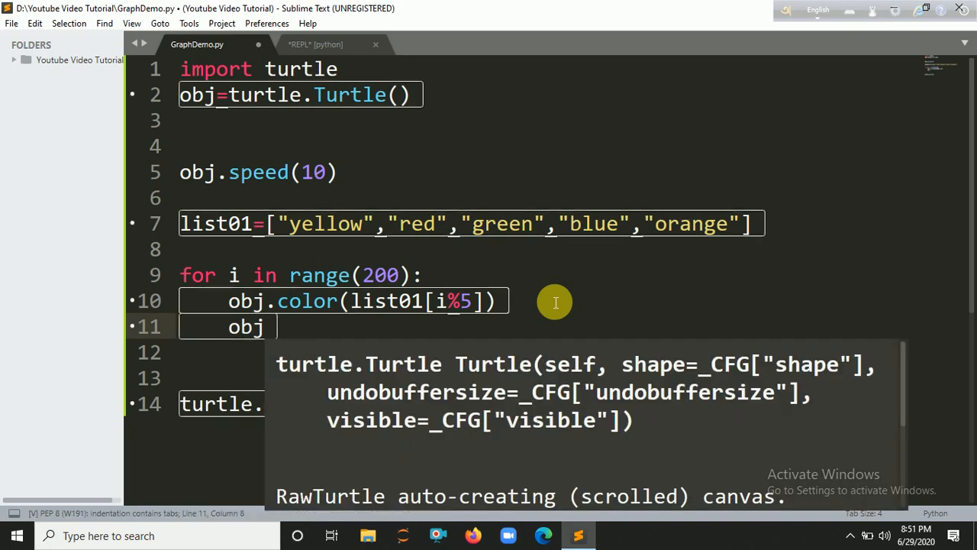
text(pensize(i/10)
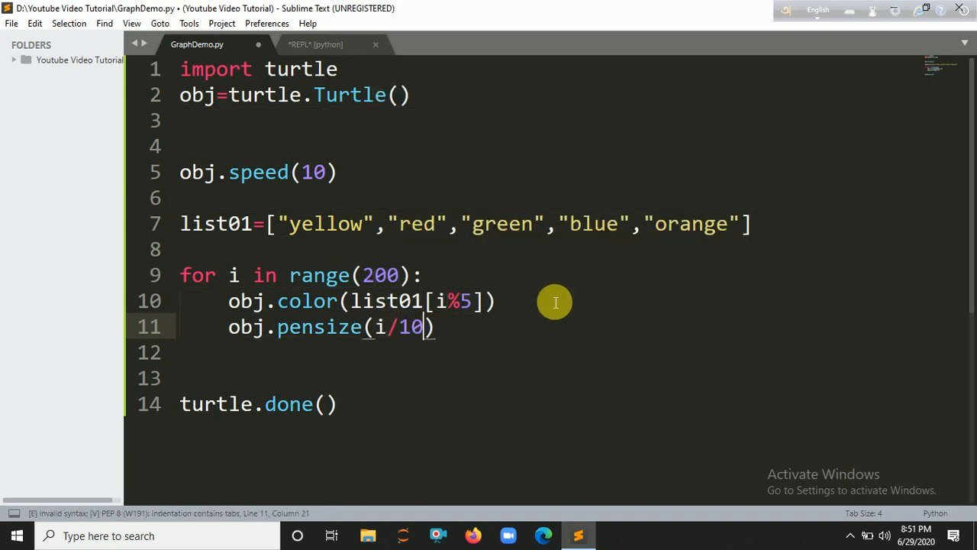
text(+1)
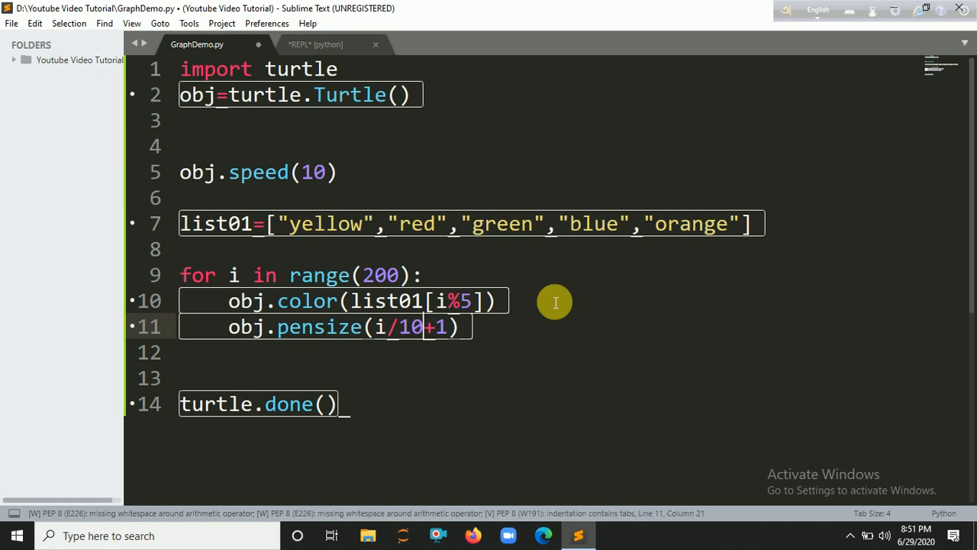
text(2)
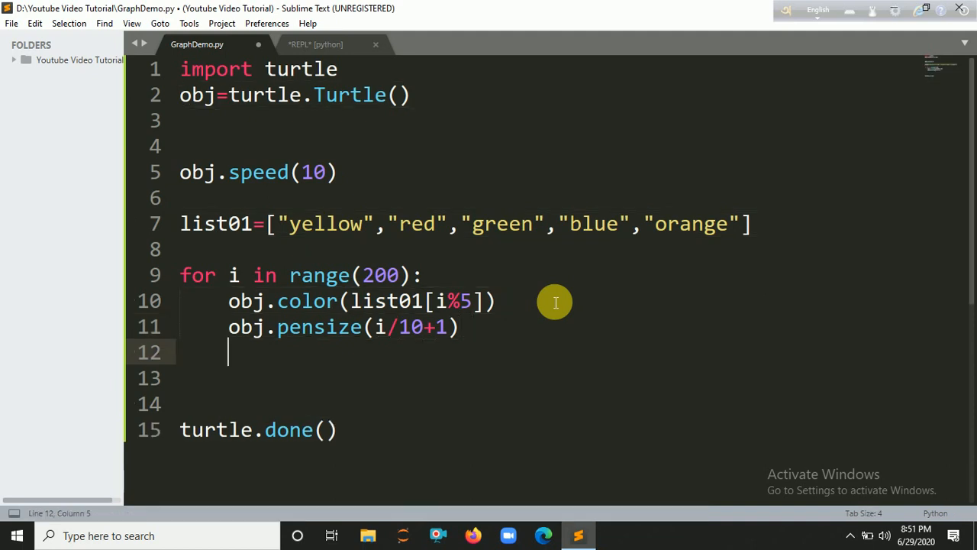
text(obj.forward()
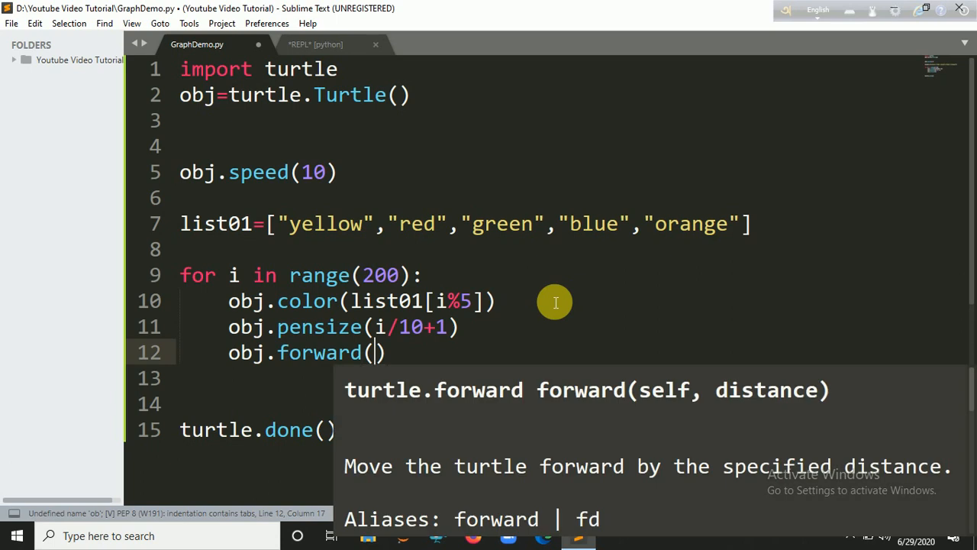
text(i)
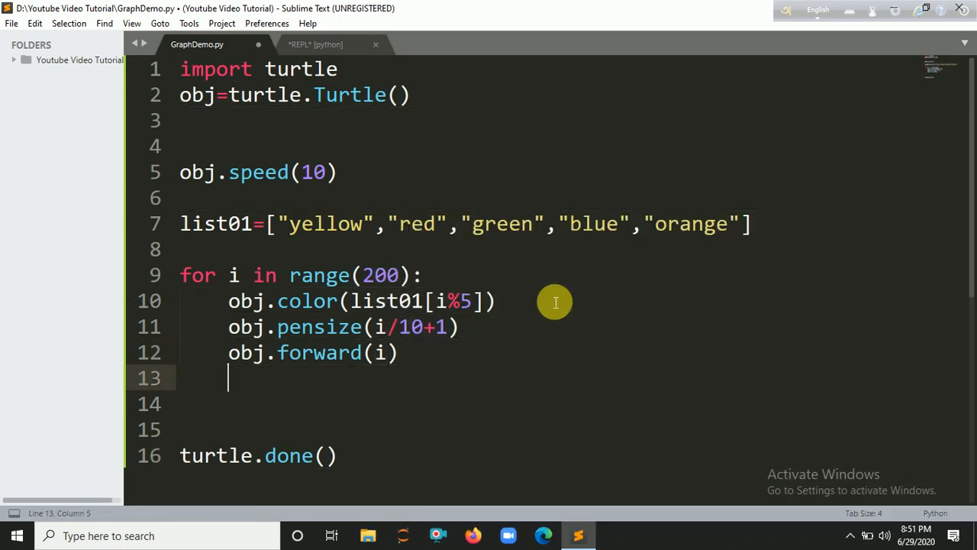
- Turn the turtle with obj.left(50) at the end of each pass
text(obj)
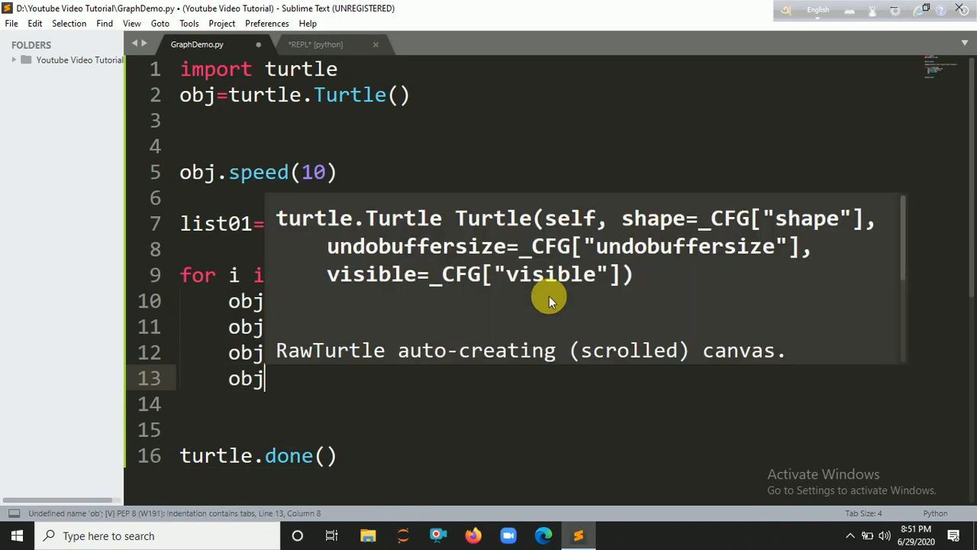
text(left)
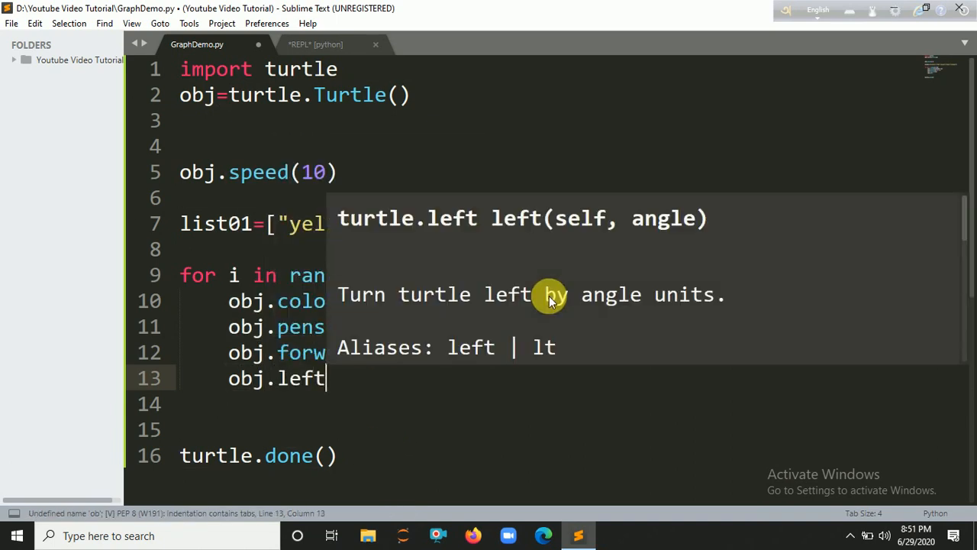
text(())
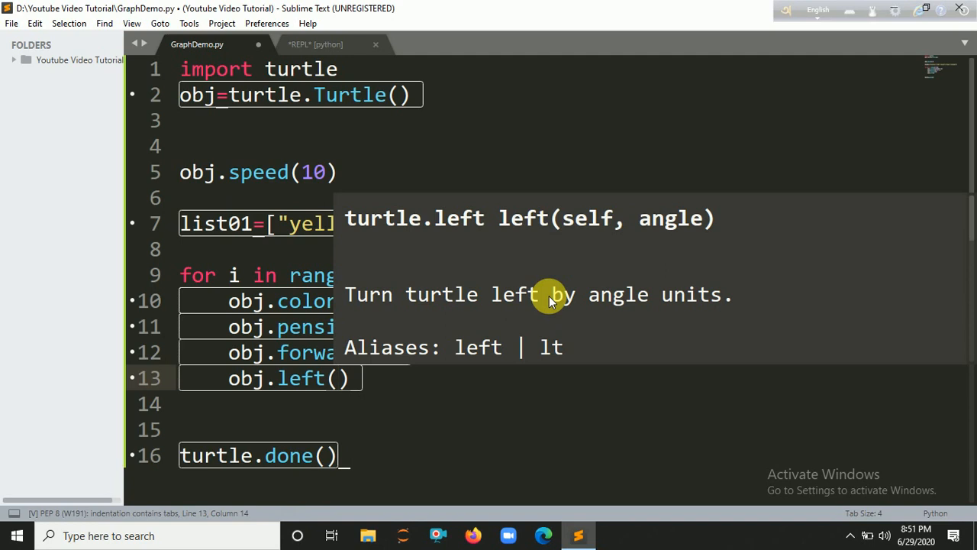
text(50)
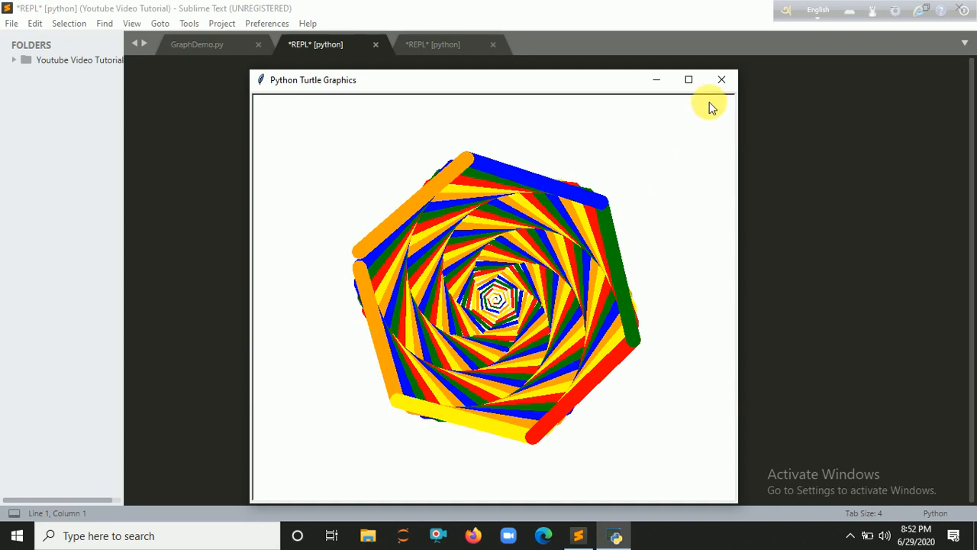
- Close the turtle window after the multicoloured spiral is drawn
click(721, 80)
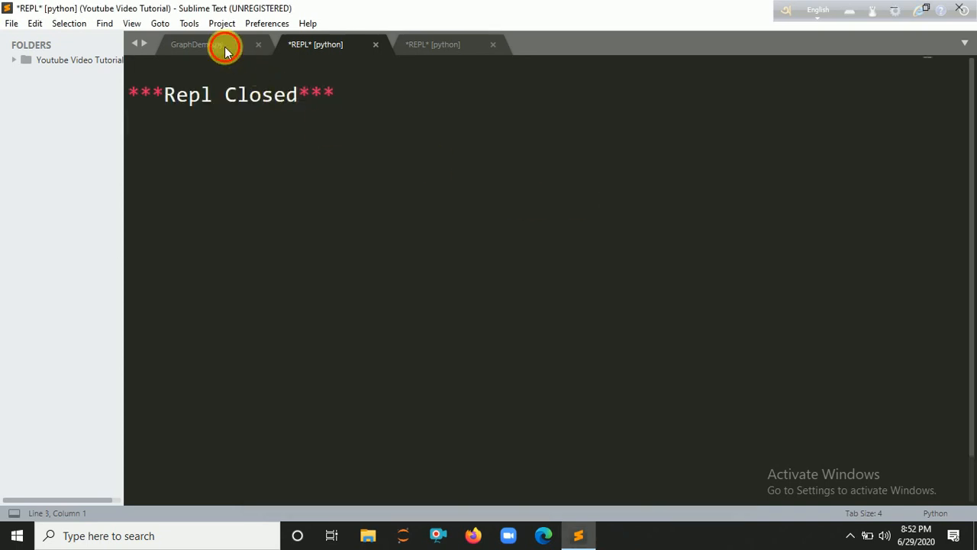
- Change the turn angle to obj.left(90) so the spiral becomes square
click(197, 43)
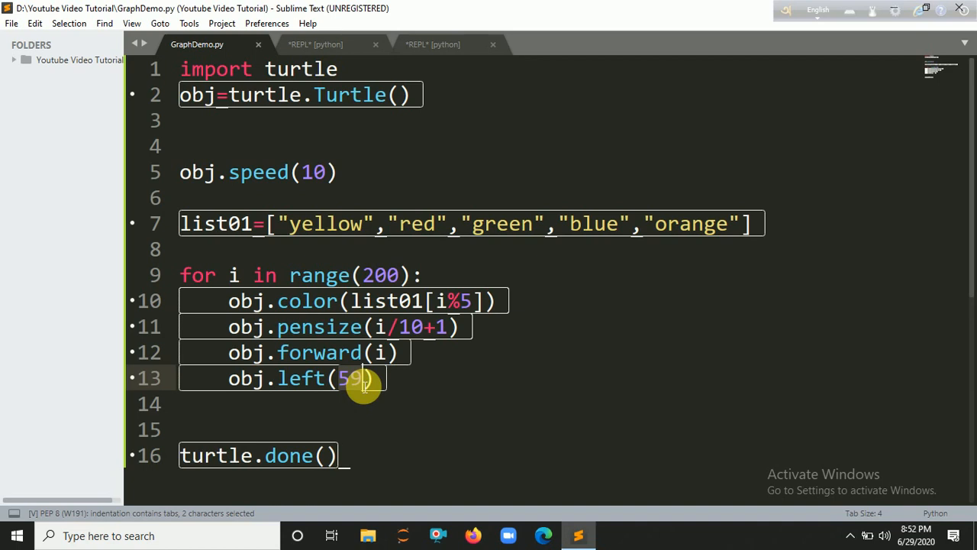
text(90)
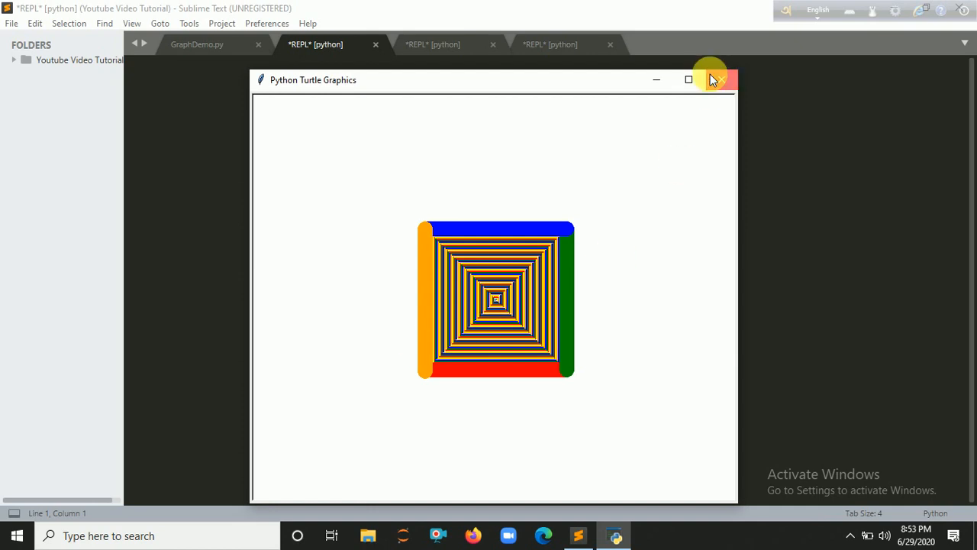
- Close the drawing window, comment out the colour list and loop, and add obj.left(90)
click(715, 80)
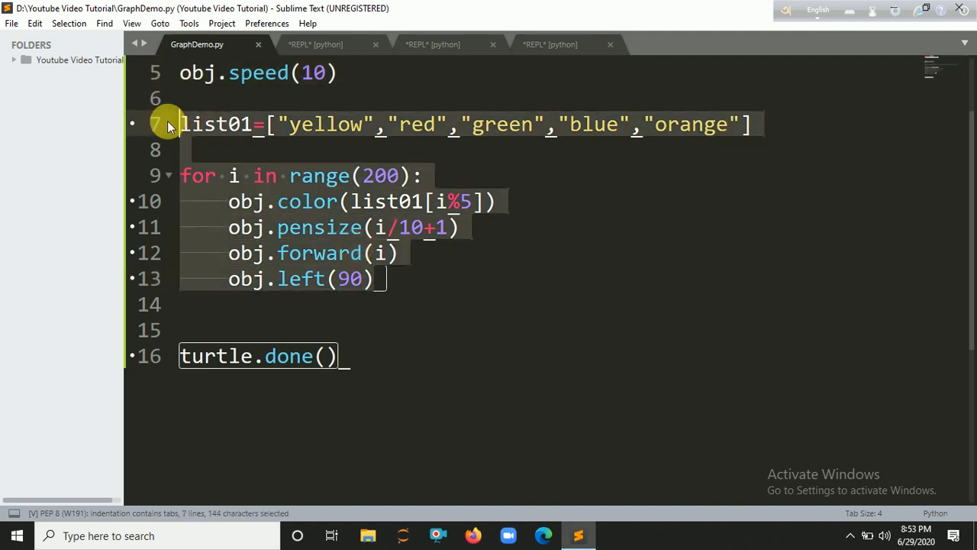
key(ctrl+/)
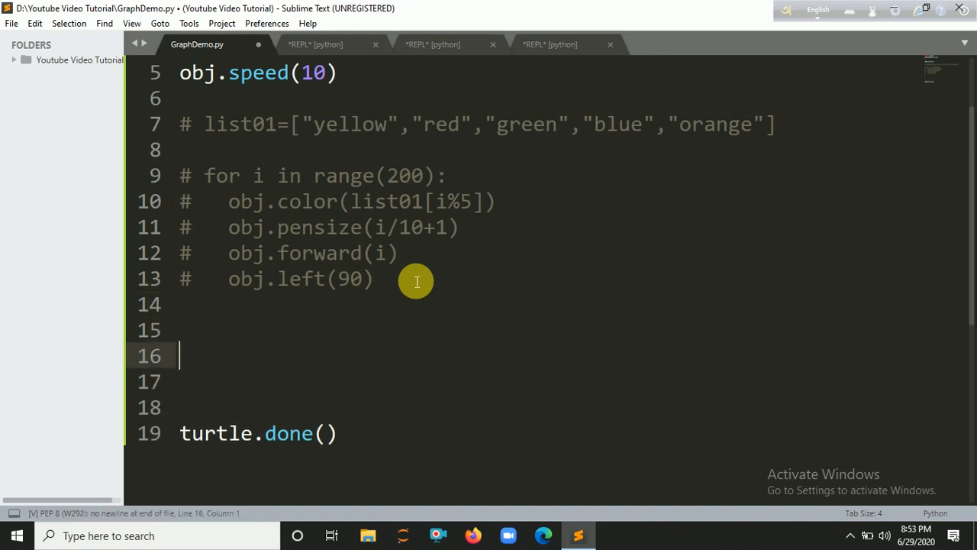
text(obj.left)
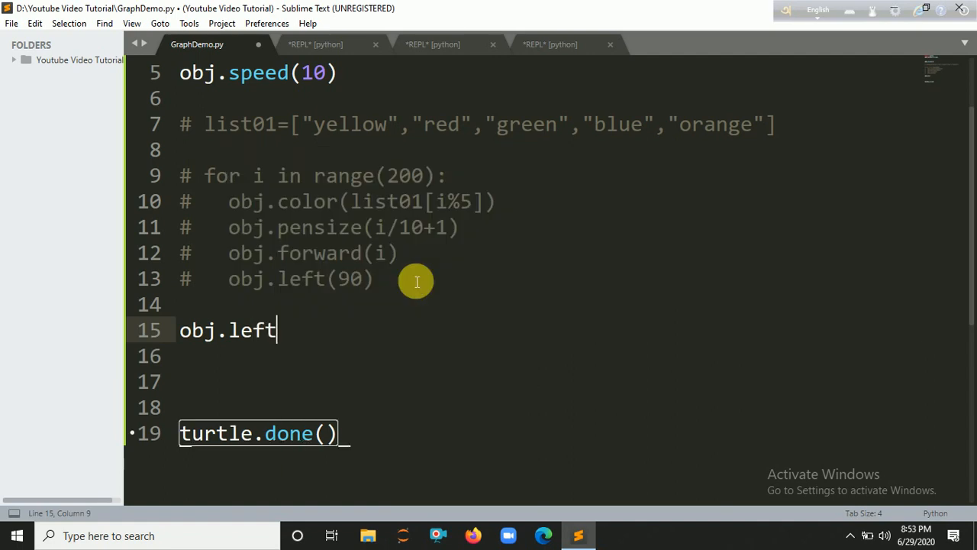
text((90))
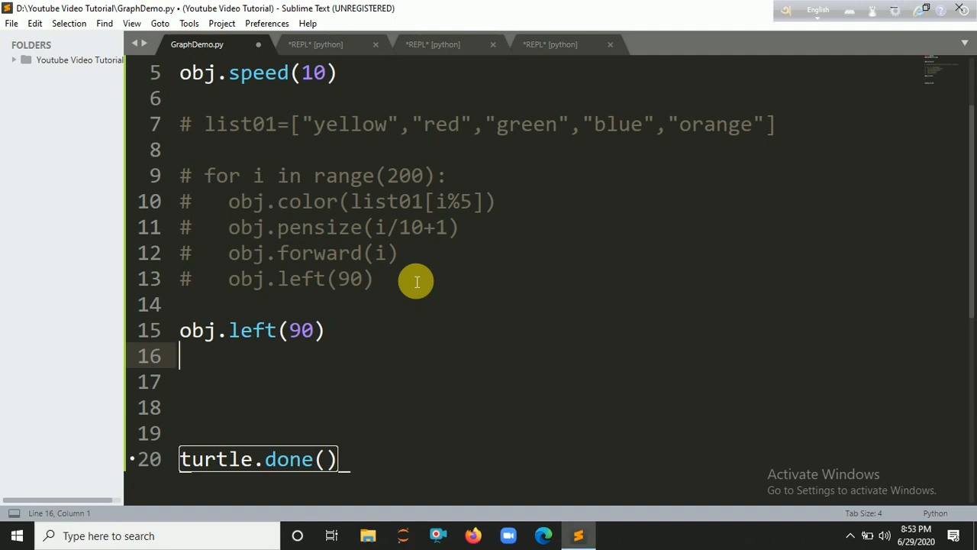
- Set the pen colour to green and the pen size to 5
text(obj)
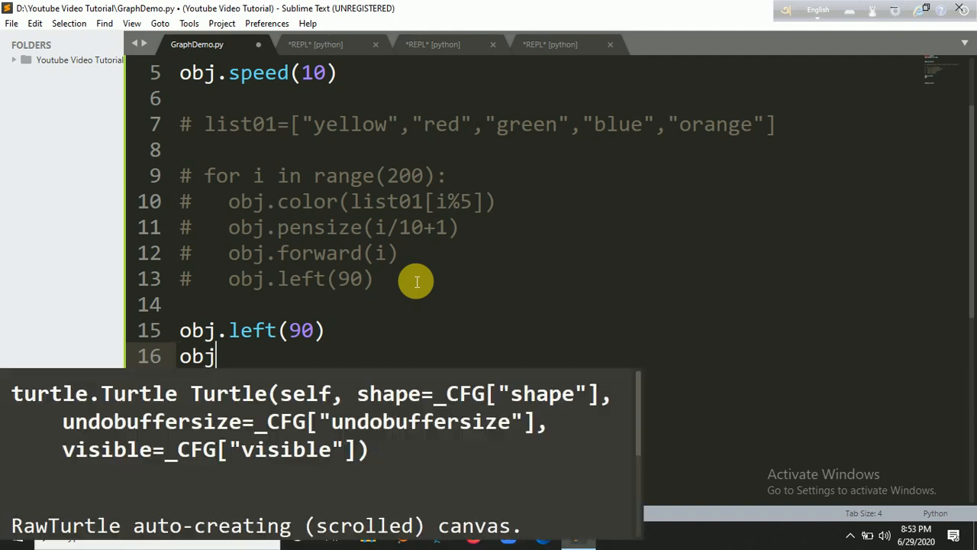
text(.gr)
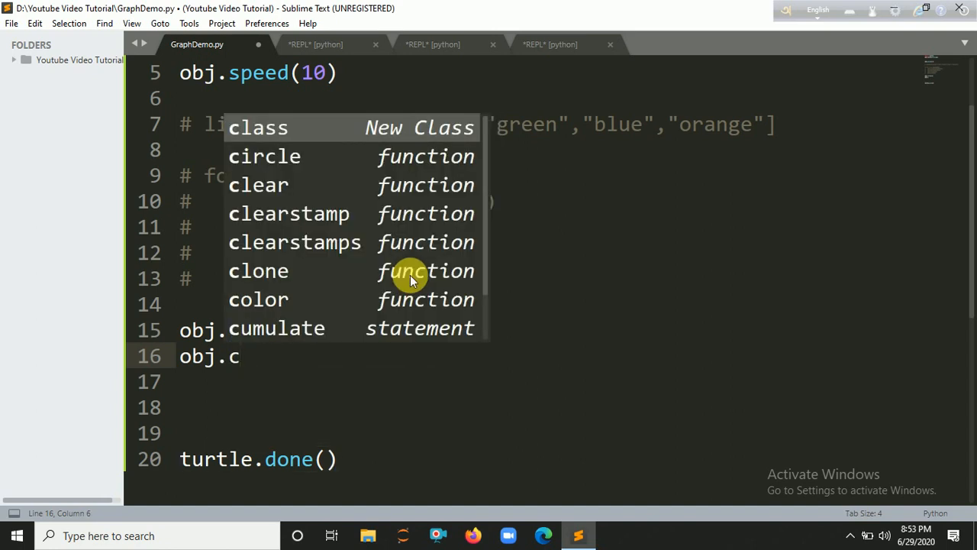
text(pencolor(")
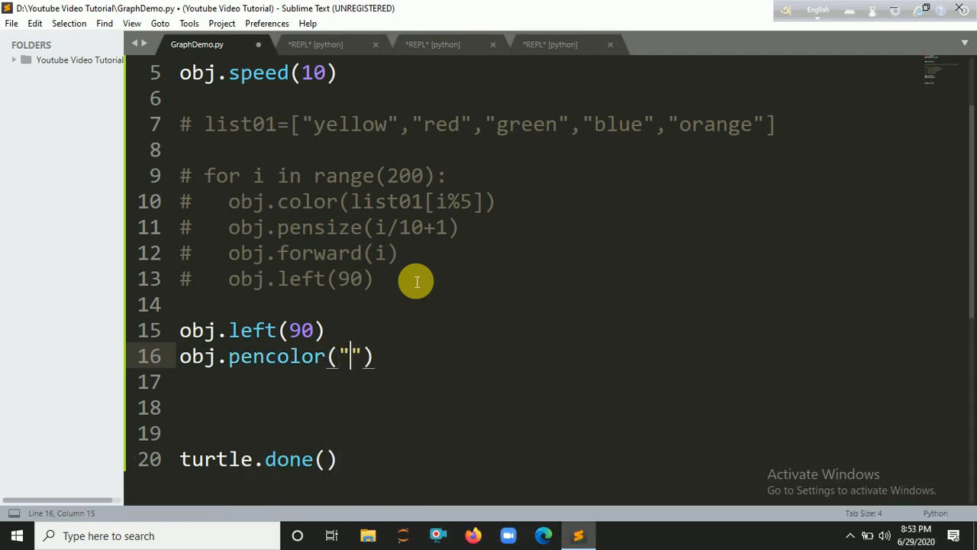
text(green)
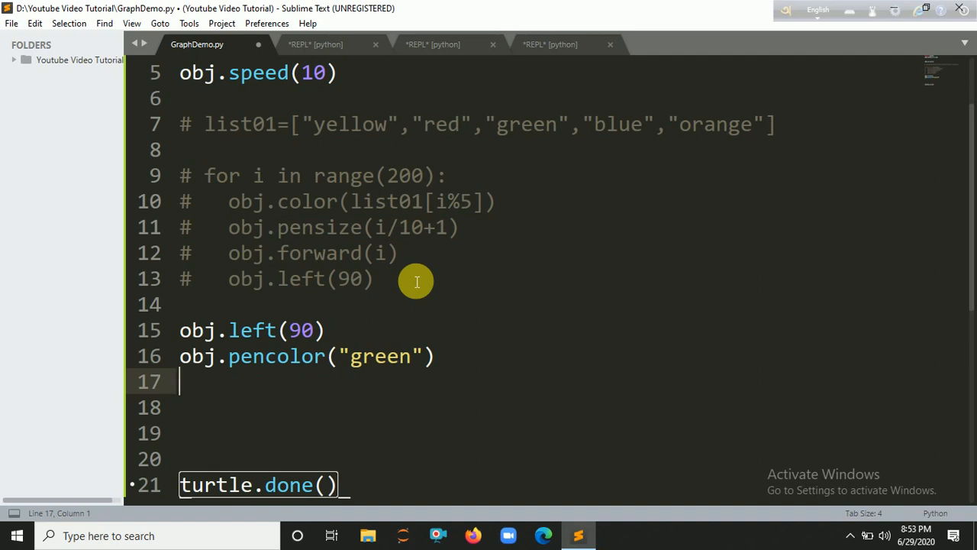
text(turt)
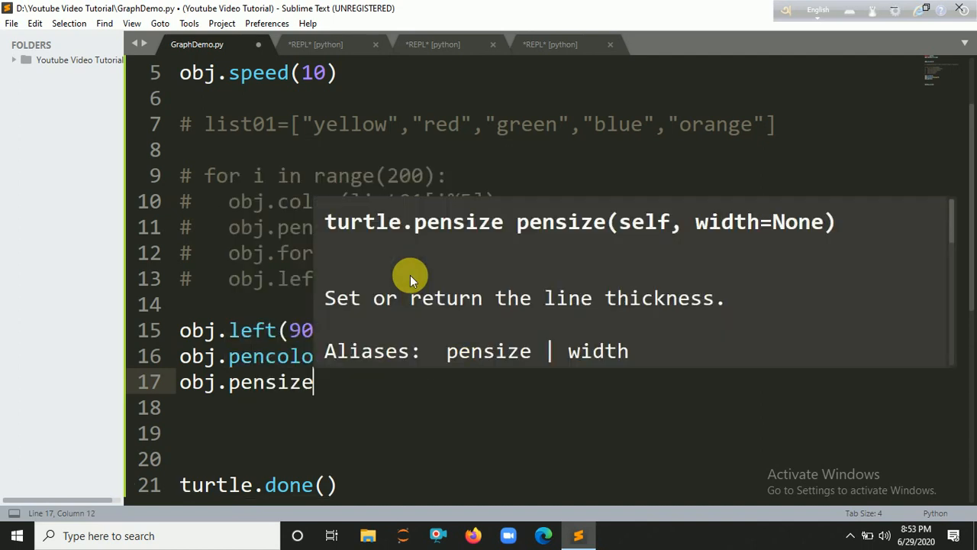
text((5))
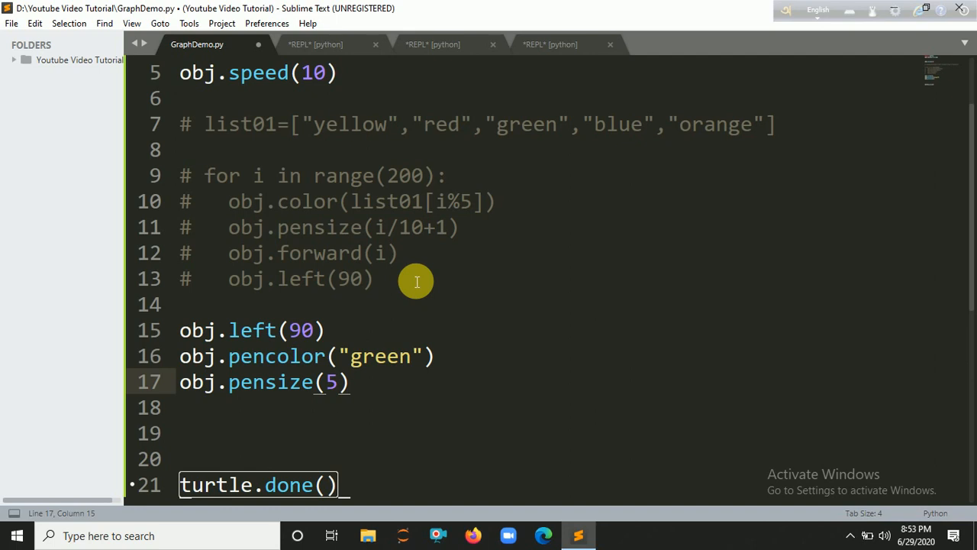
text(edrf)
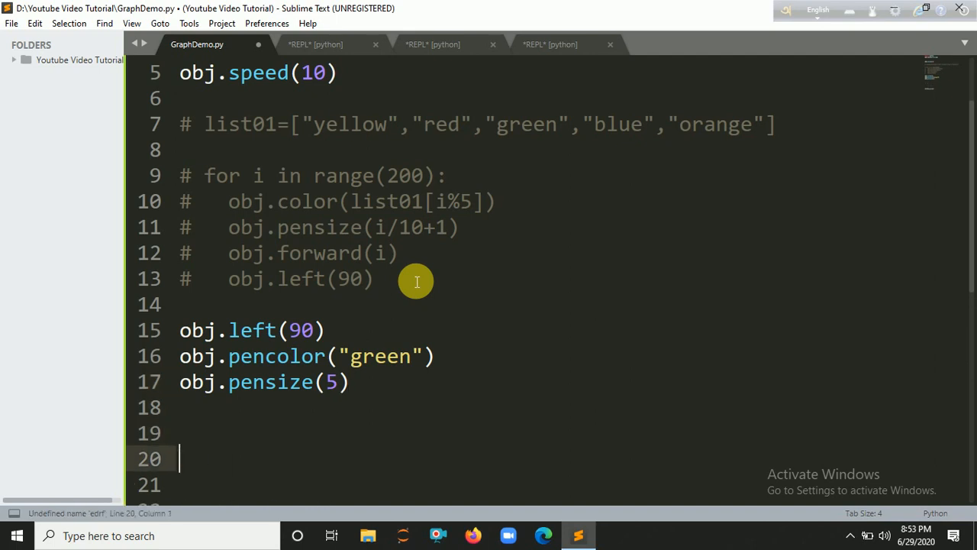
- Define tree(l) that returns when l<10 and otherwise enters an else block
text(def)
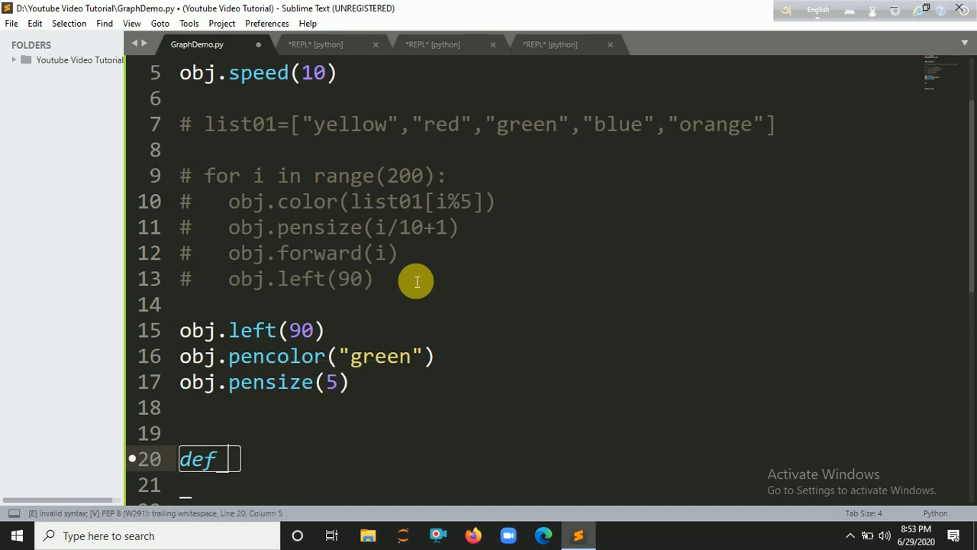
text(tree())
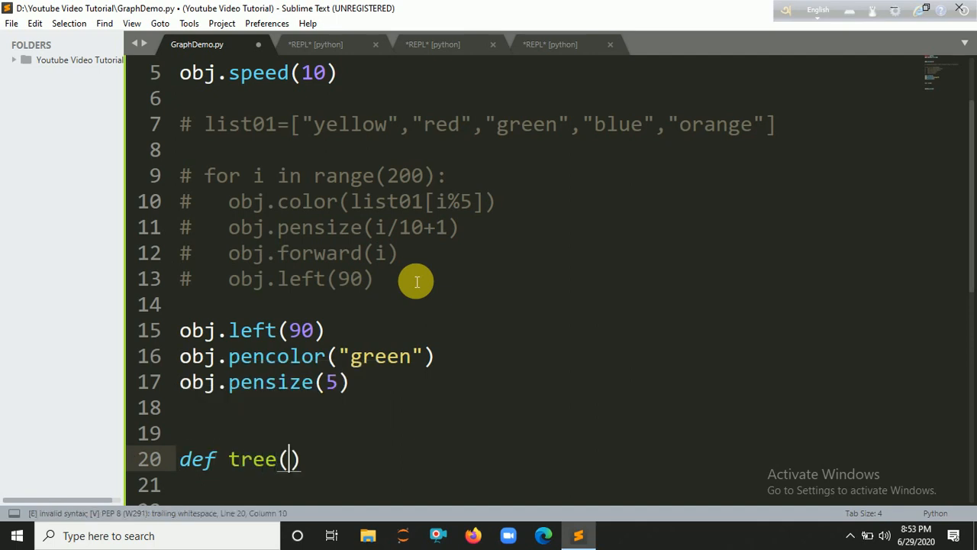
text(L)
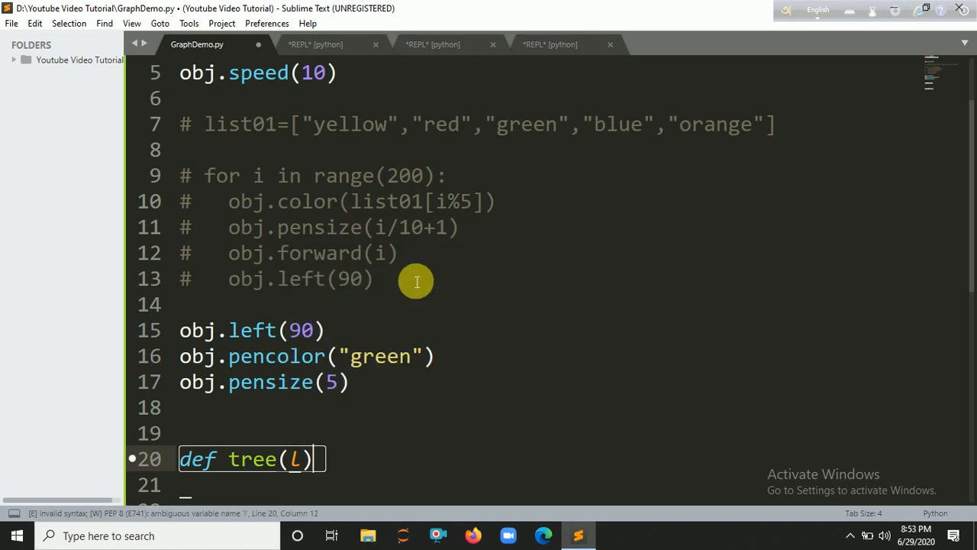
text(if)
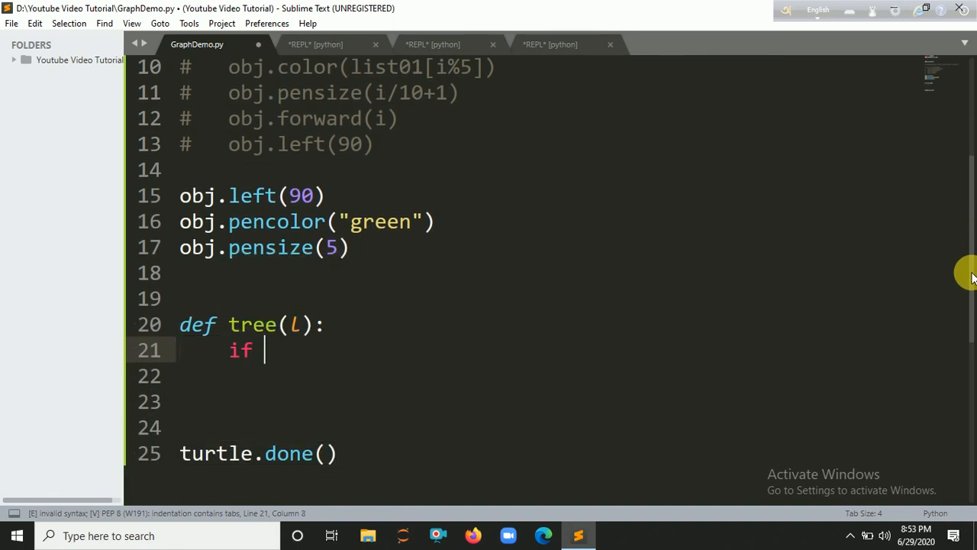
key(backspace)
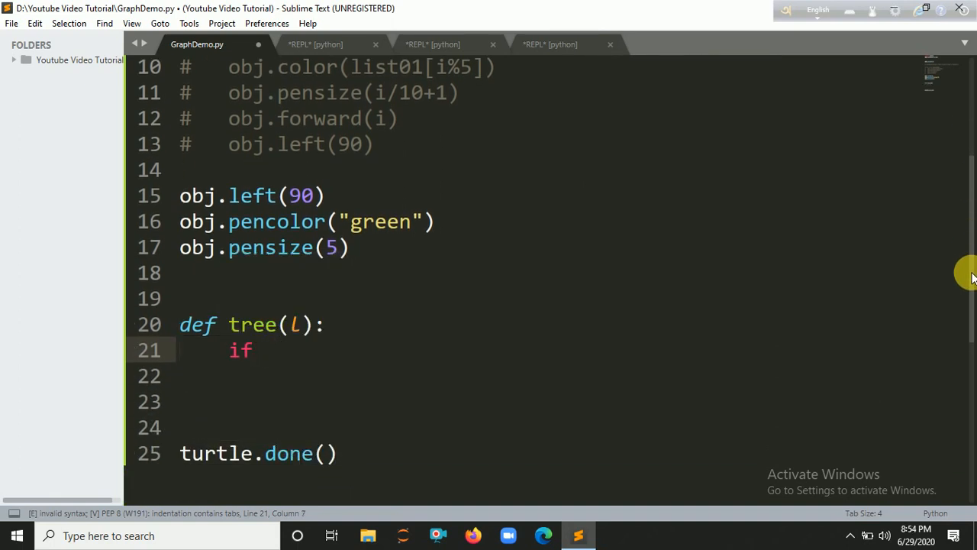
text((l<)
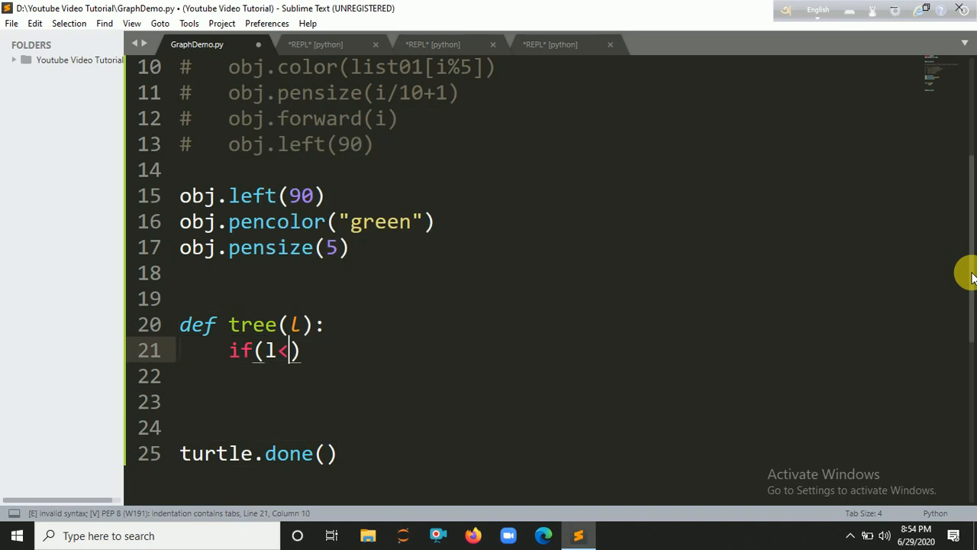
text(10)
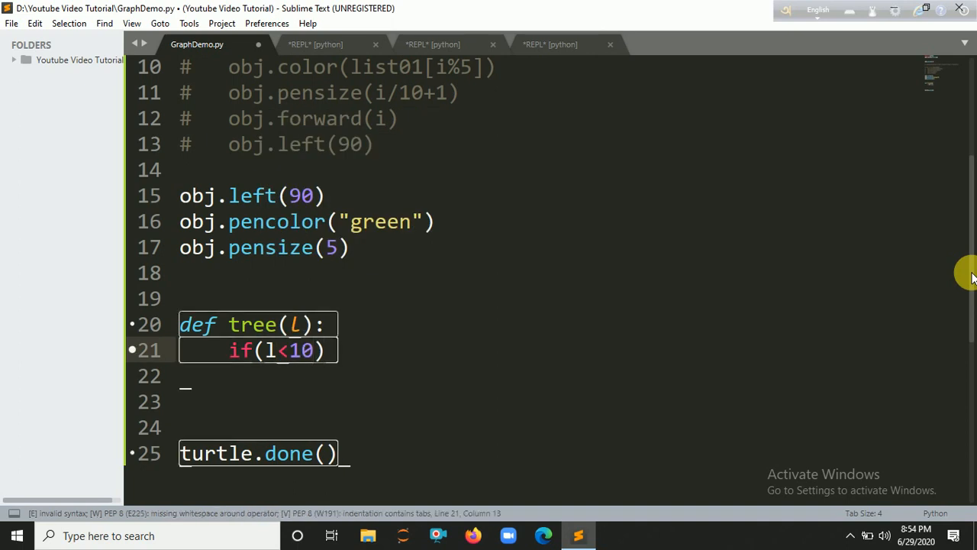
text(return)
text(else)
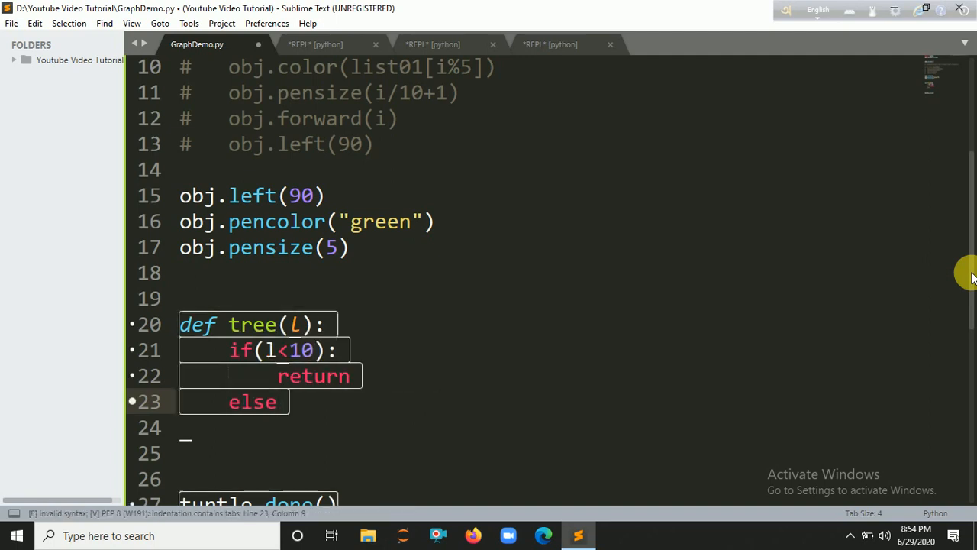
text(:)
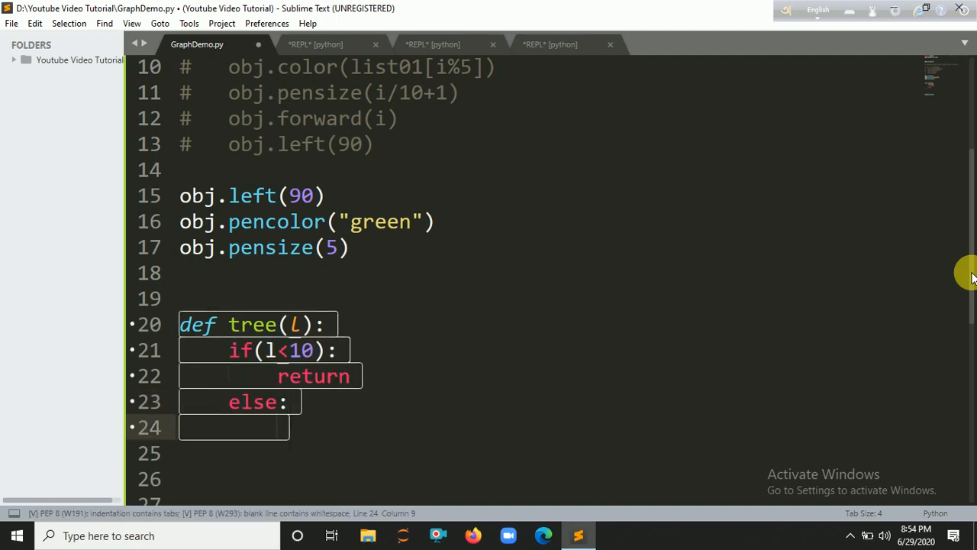
- In the else block move obj.forward(l) and turn obj.left(30)
text(obj.forward)
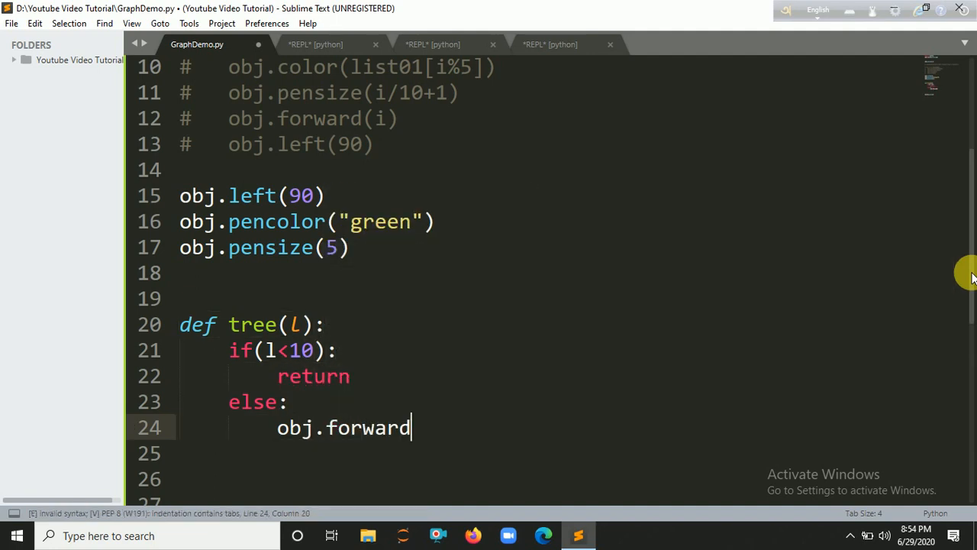
text((l)
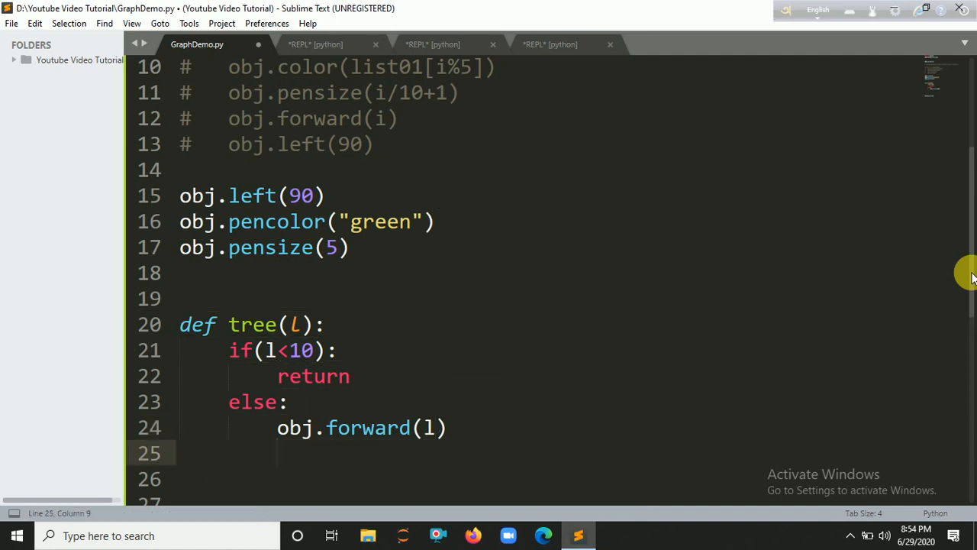
text(ob)
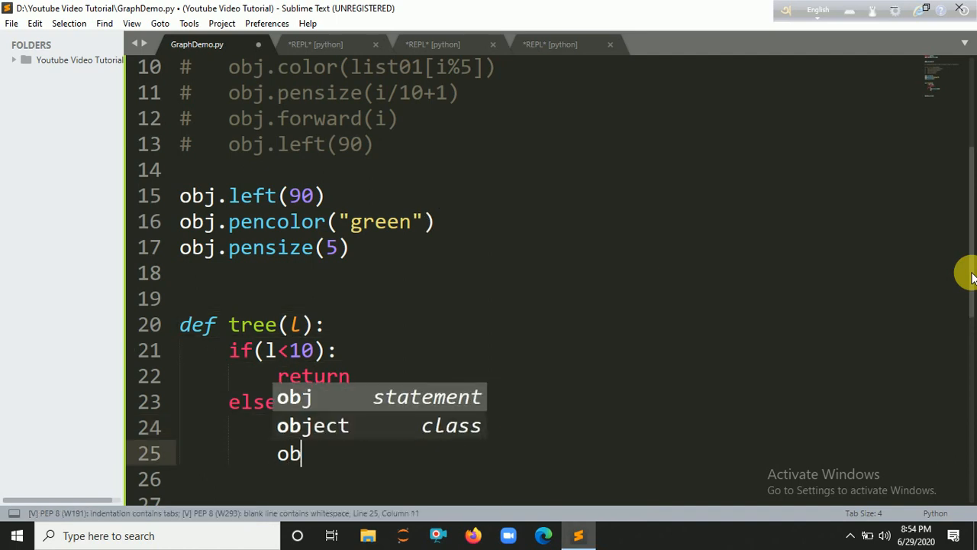
text(j.left()
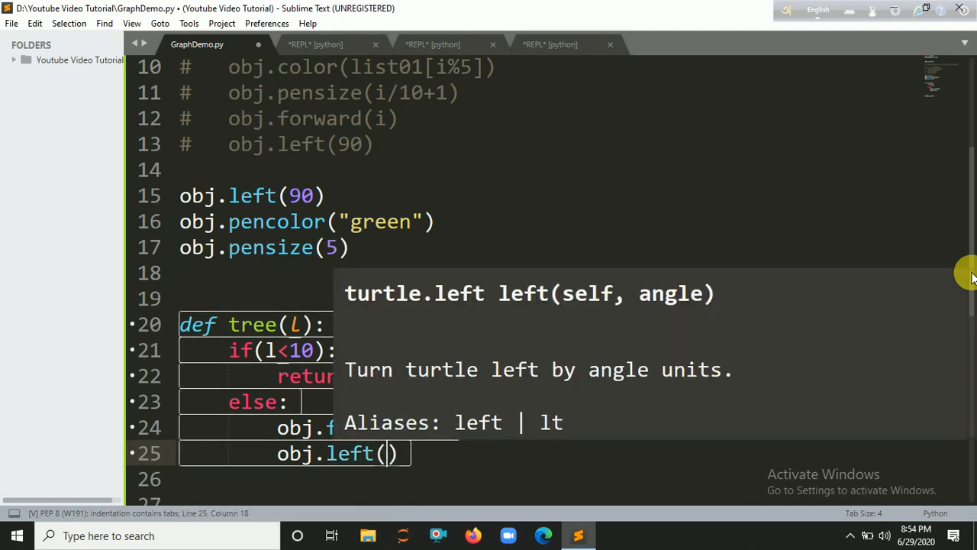
text(30)
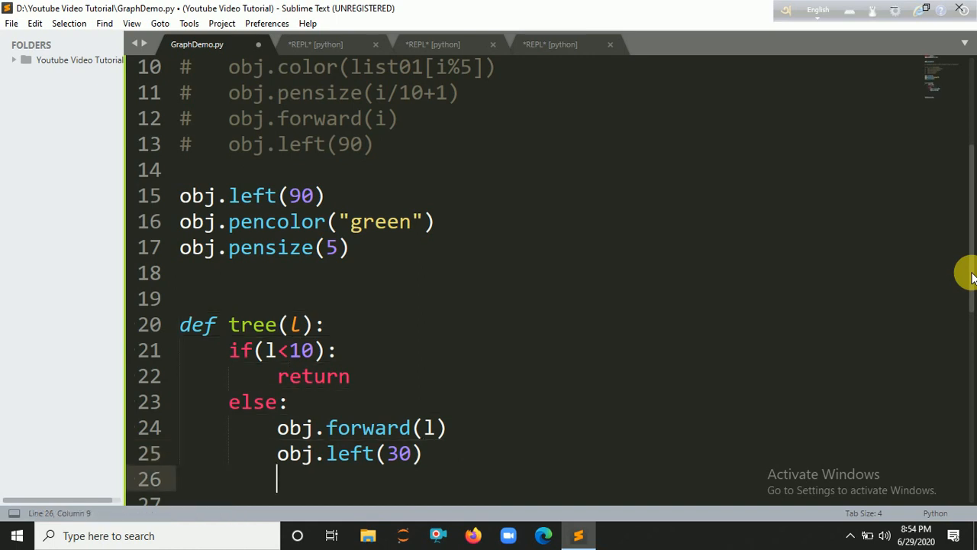
- Add the first recursive call tree(3*i/4) followed by an obj.right turn
text(dr)
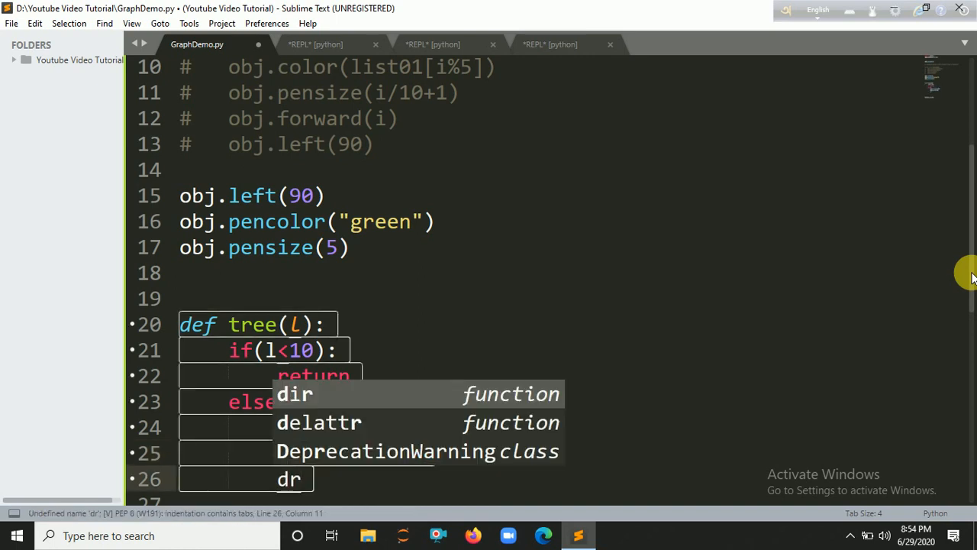
text(a)
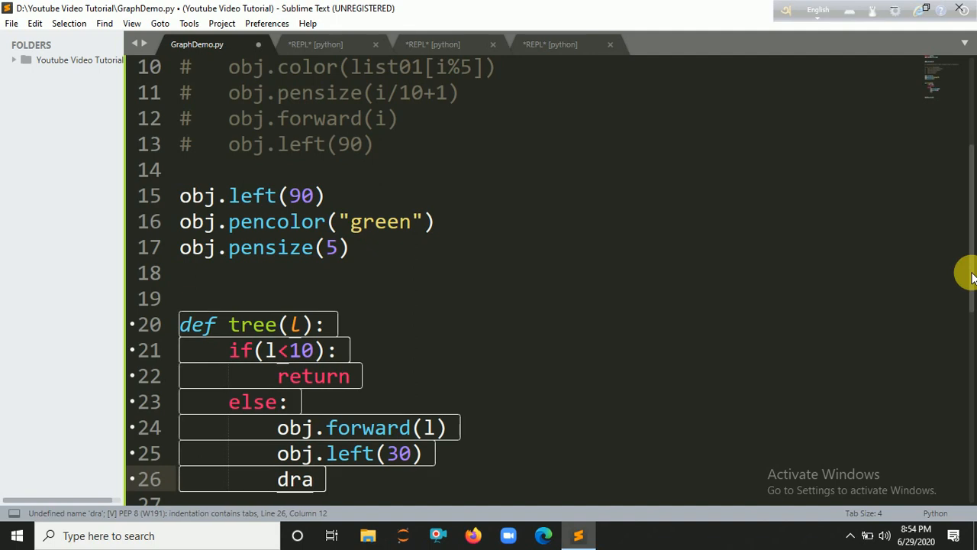
key(Backspace)
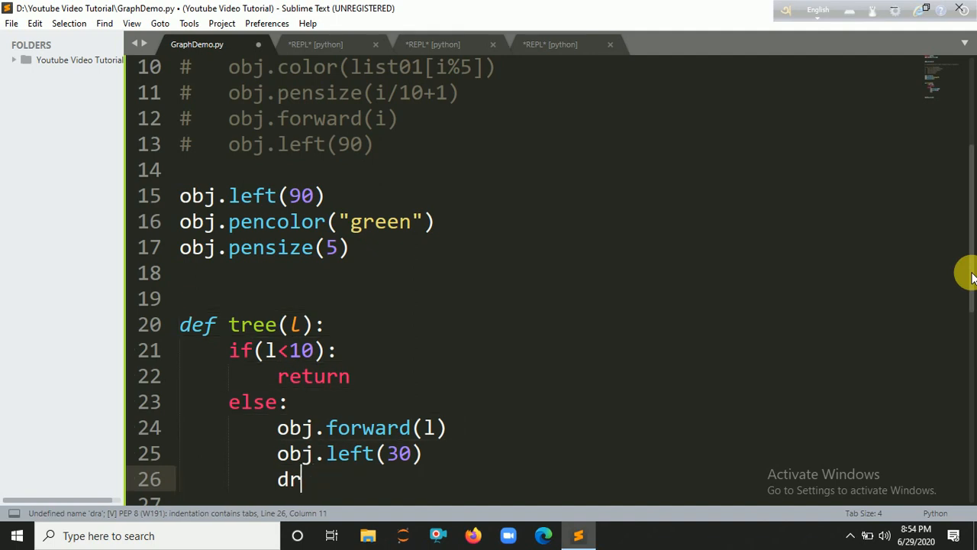
text(tree(3)
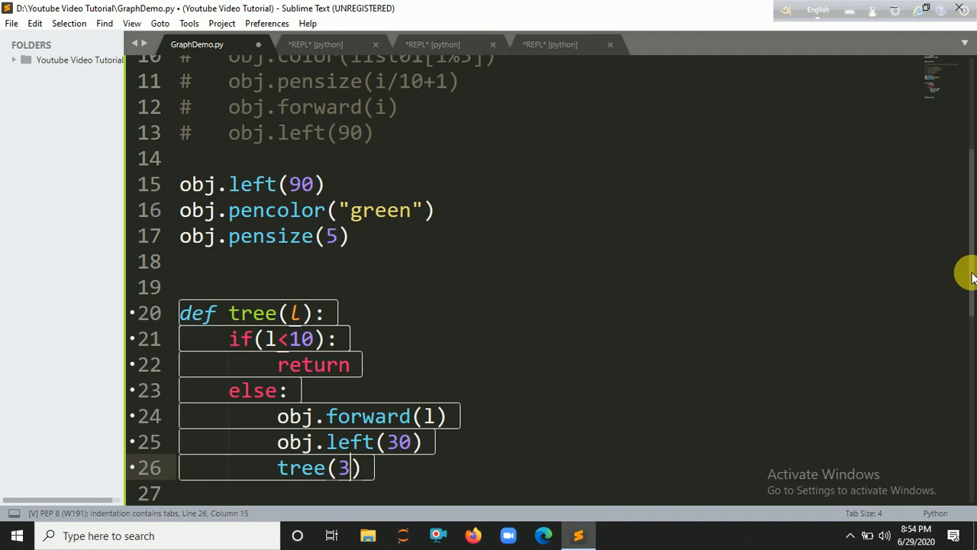
text(*)
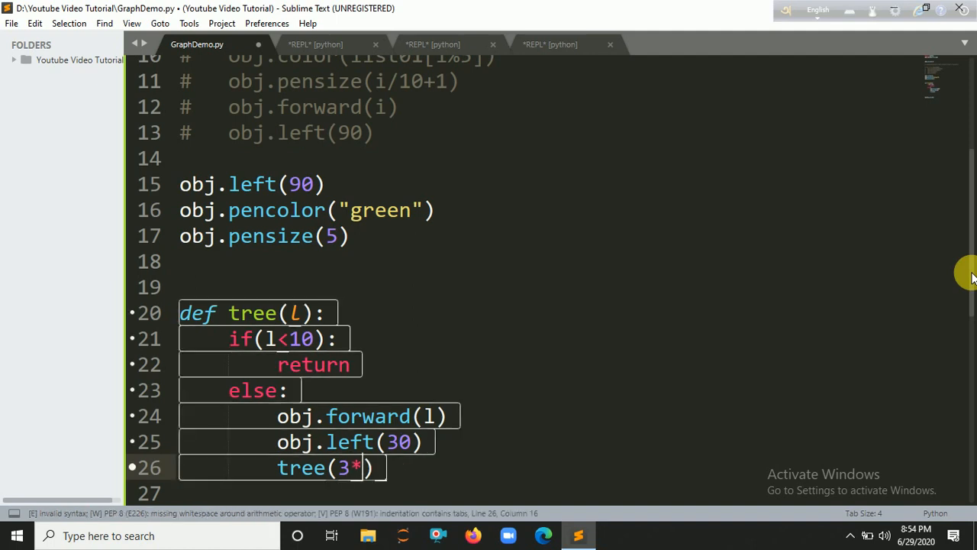
text(i/4)
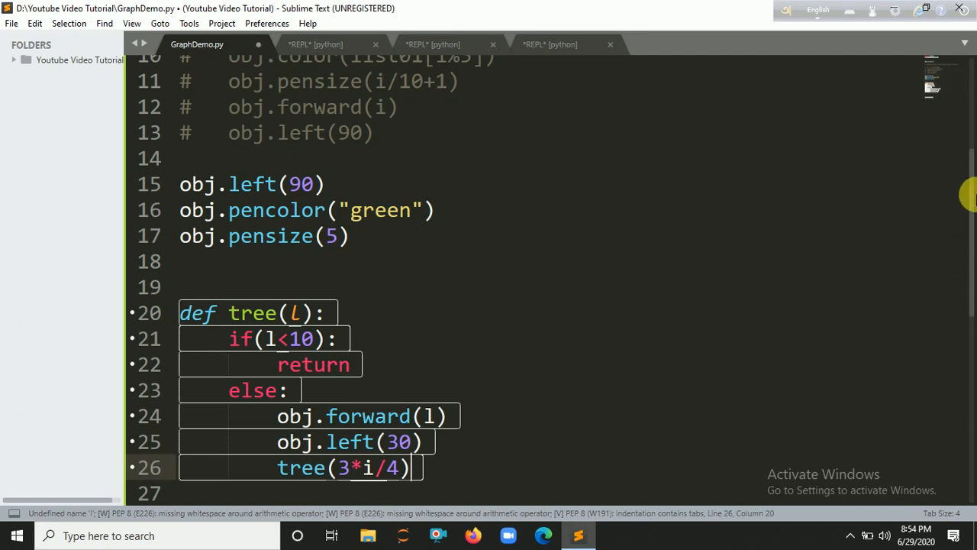
scroll(down, 3)
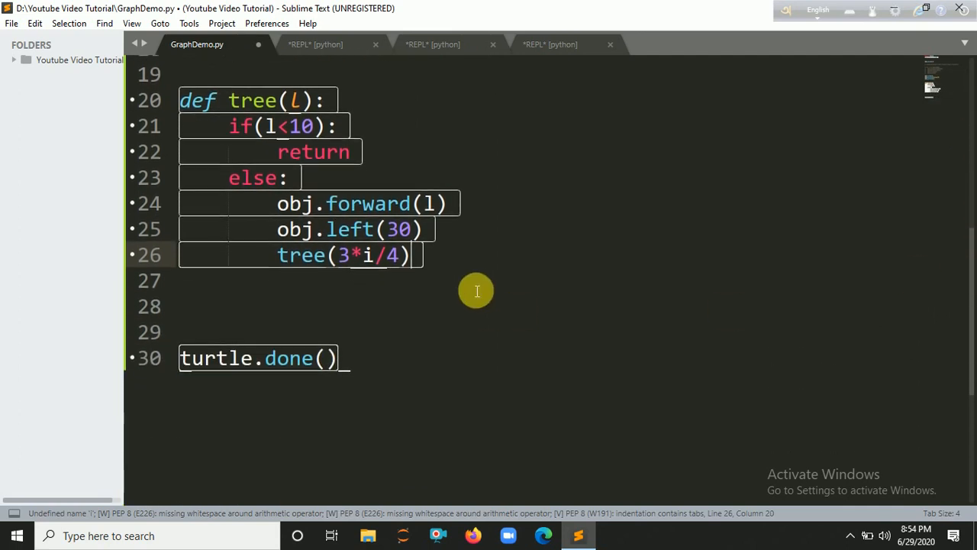
text(ob)
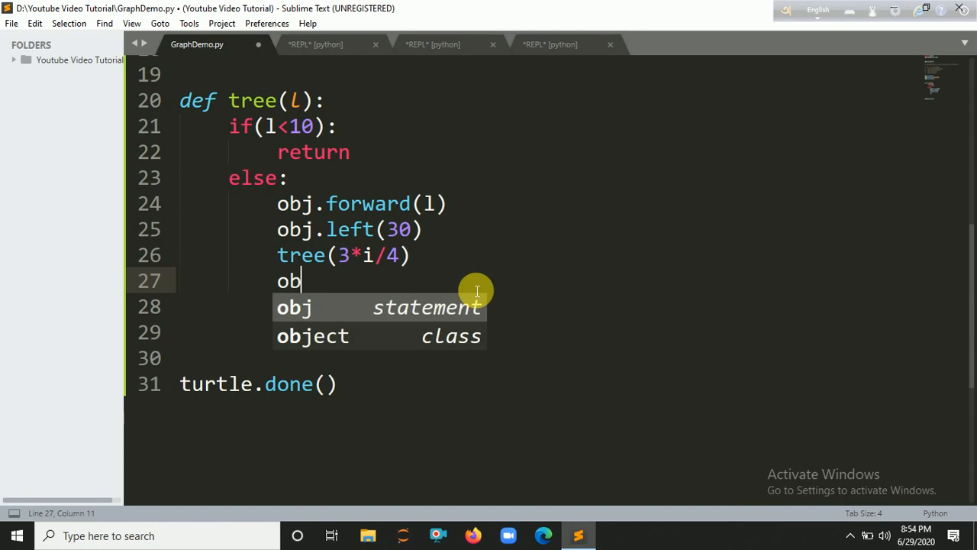
text(.re)
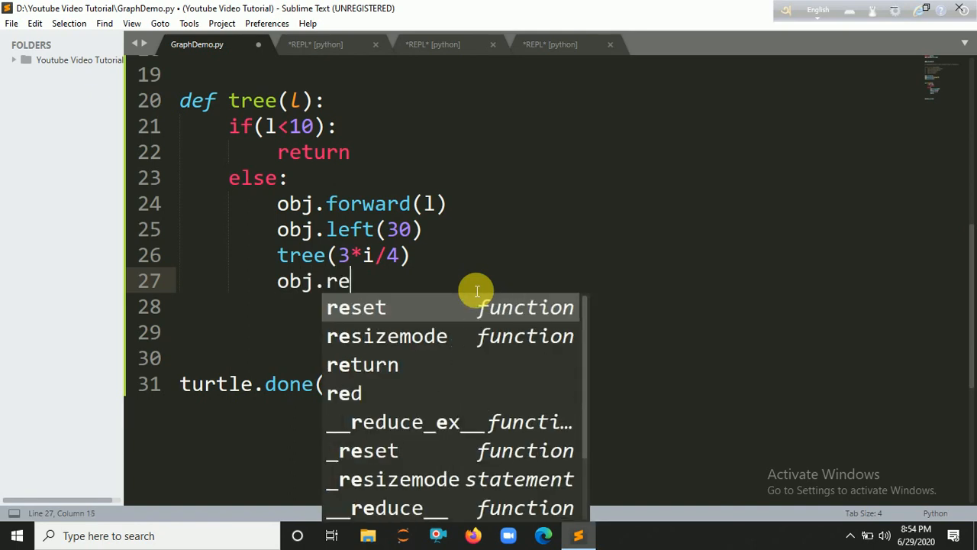
text(right()
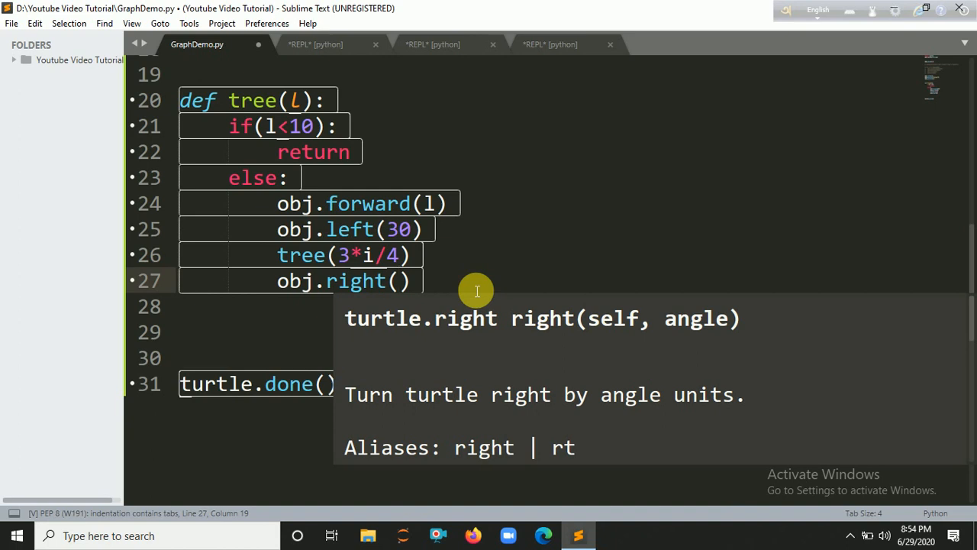
mouse_move(400, 229)
text(60)
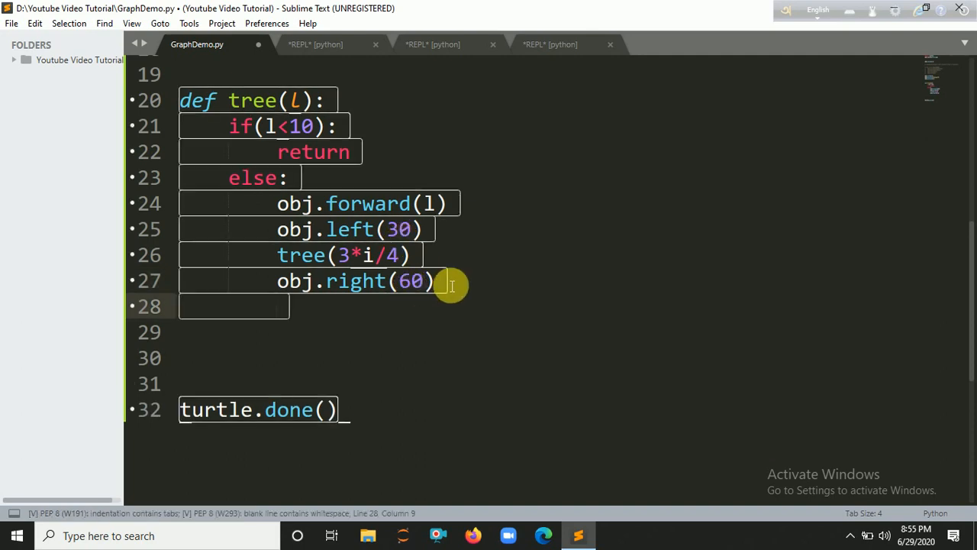
- Add the second tree(3*i/4) call, then obj.left(30) and obj.backward(l)
text(dr)
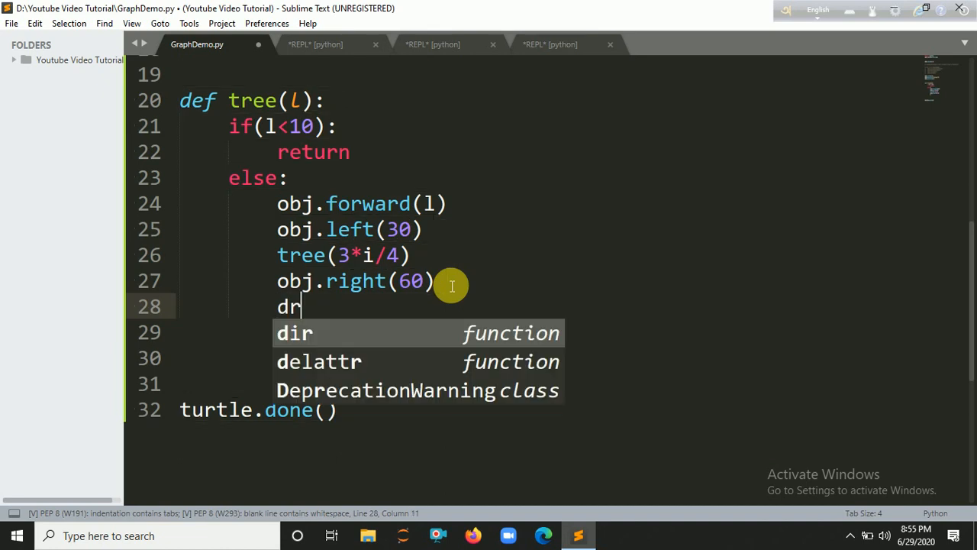
text(tree()
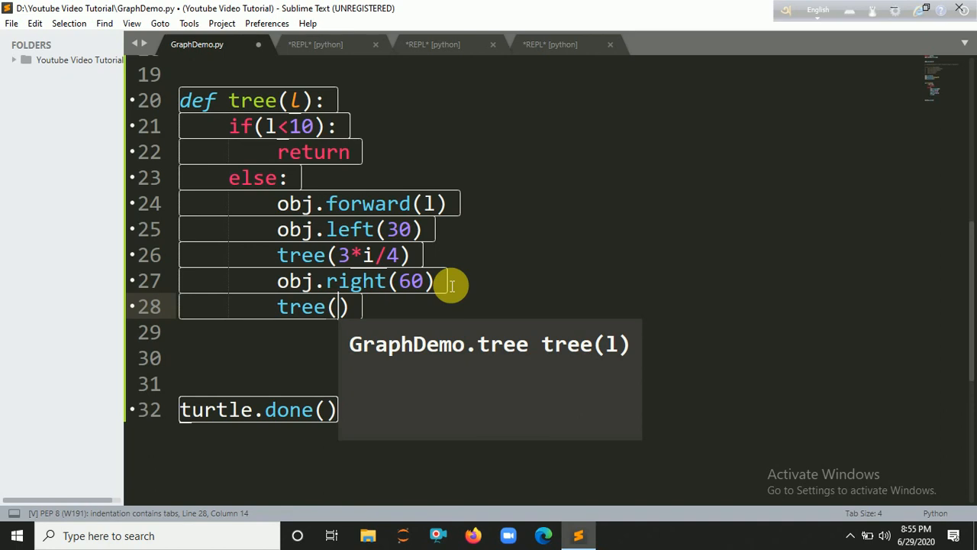
text(3*)
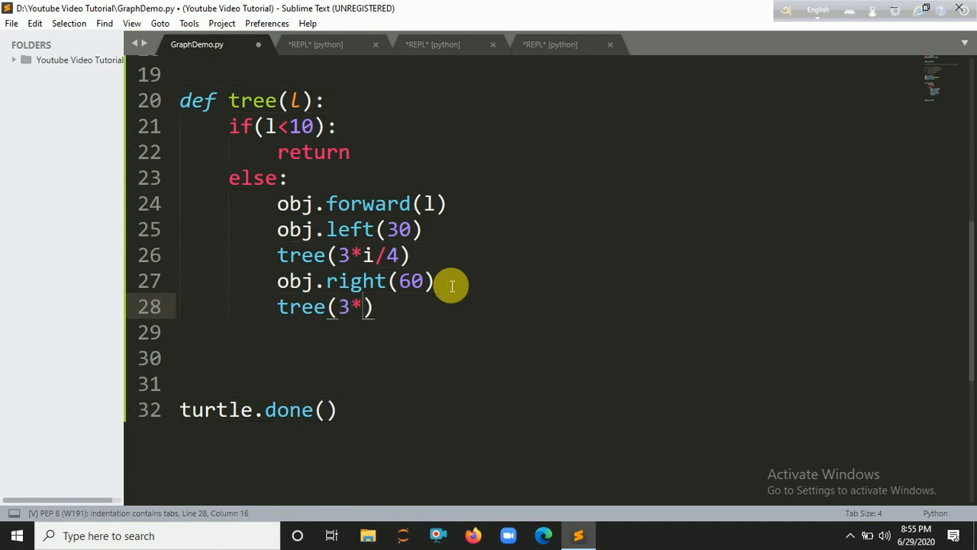
text(i?)
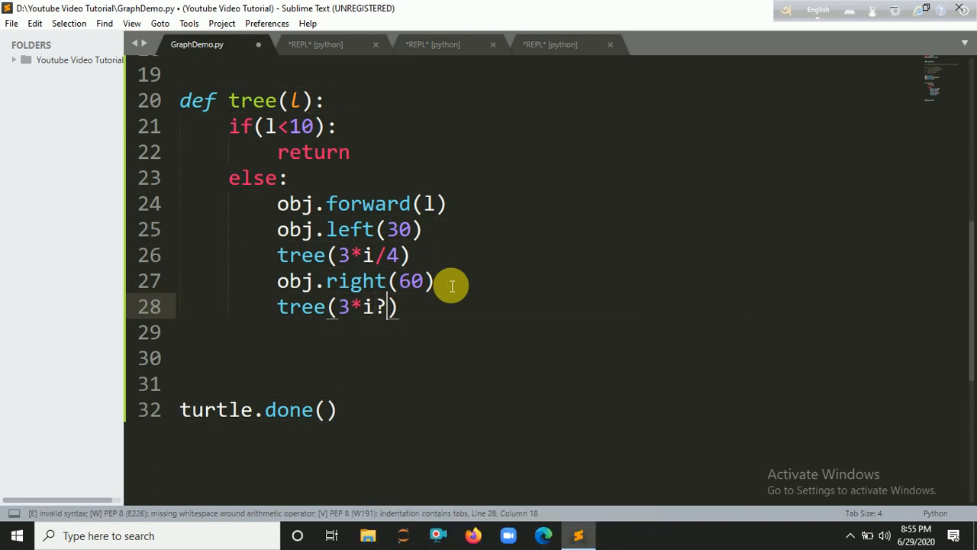
key(Backspace)
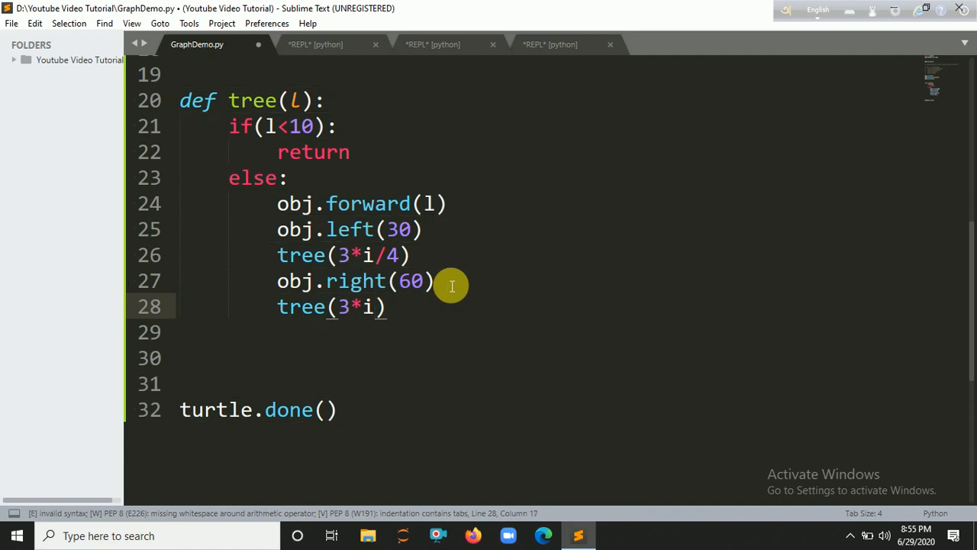
text(/4)
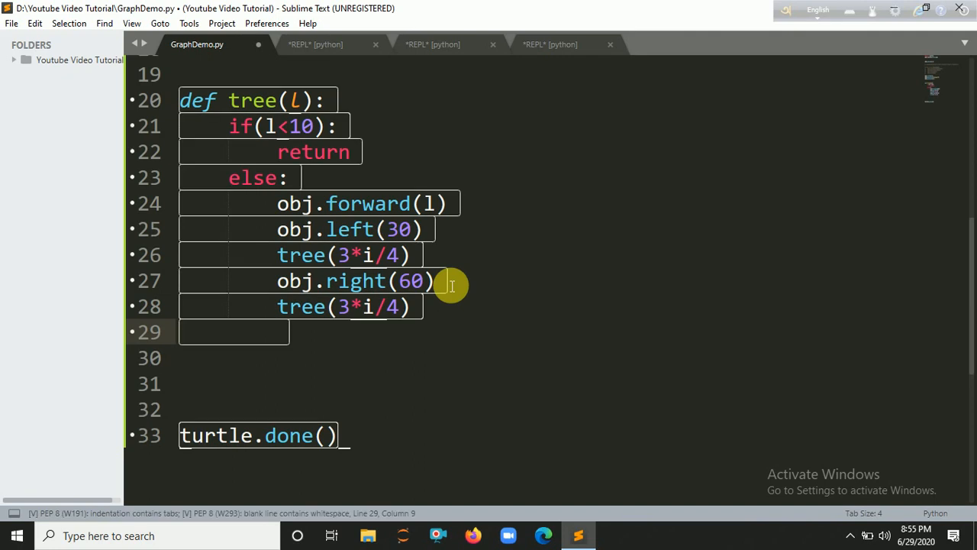
text(obj.)
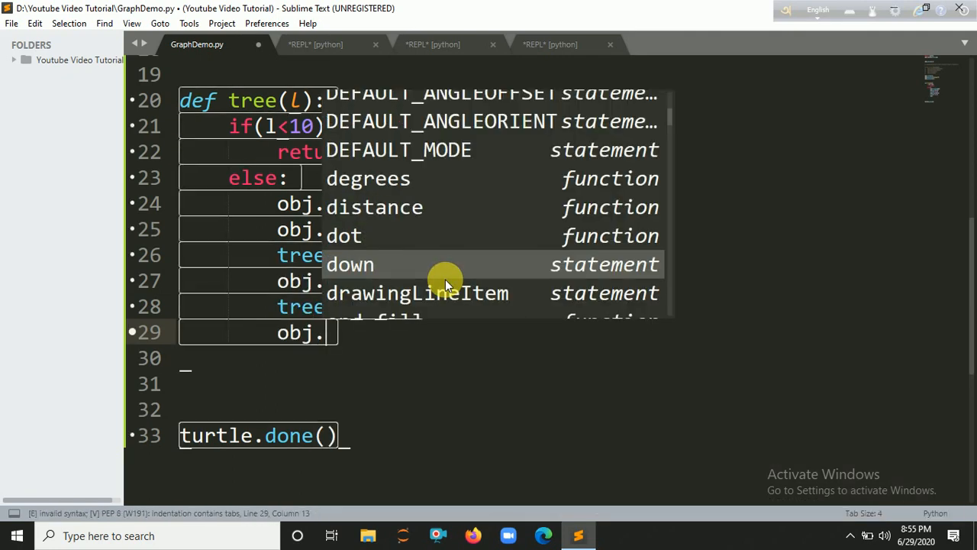
text(left(30)
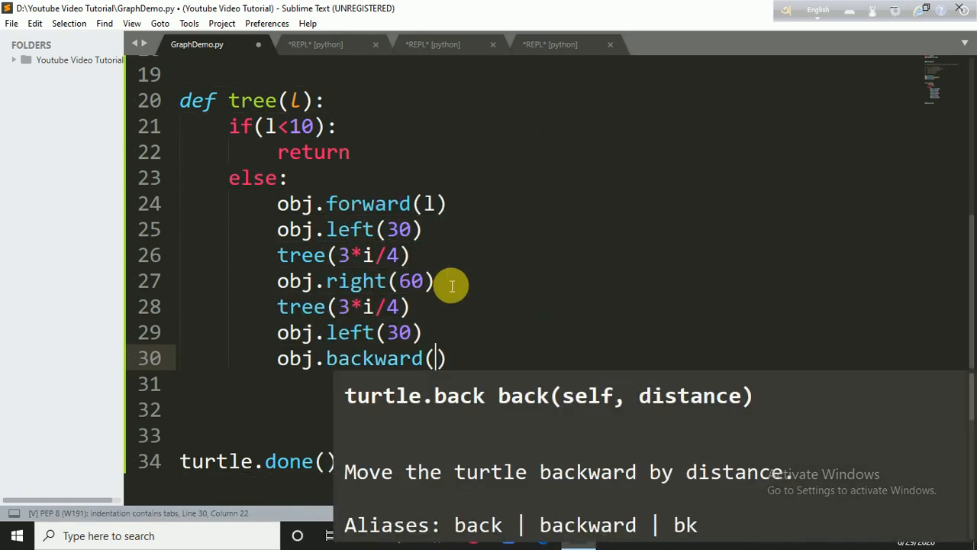
text(l)
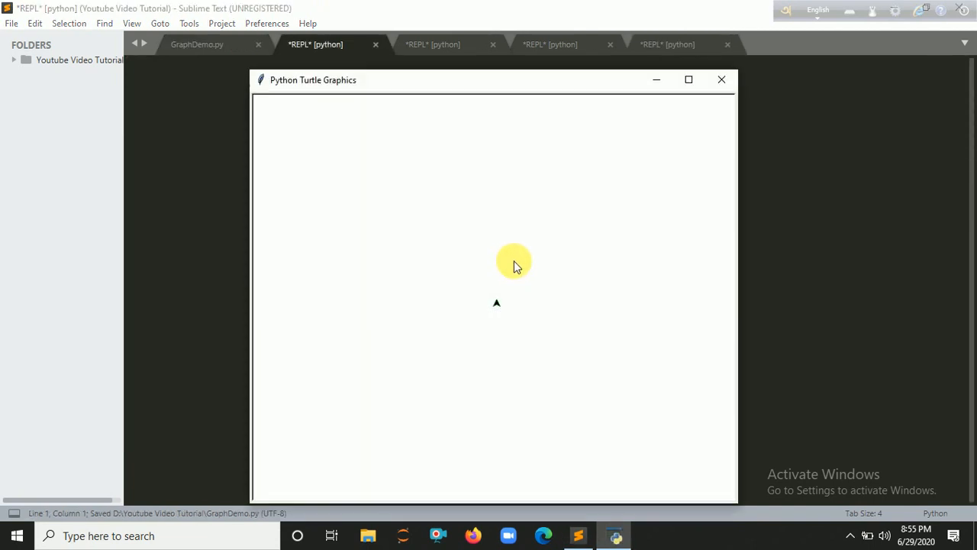
mouse_move(496, 305)
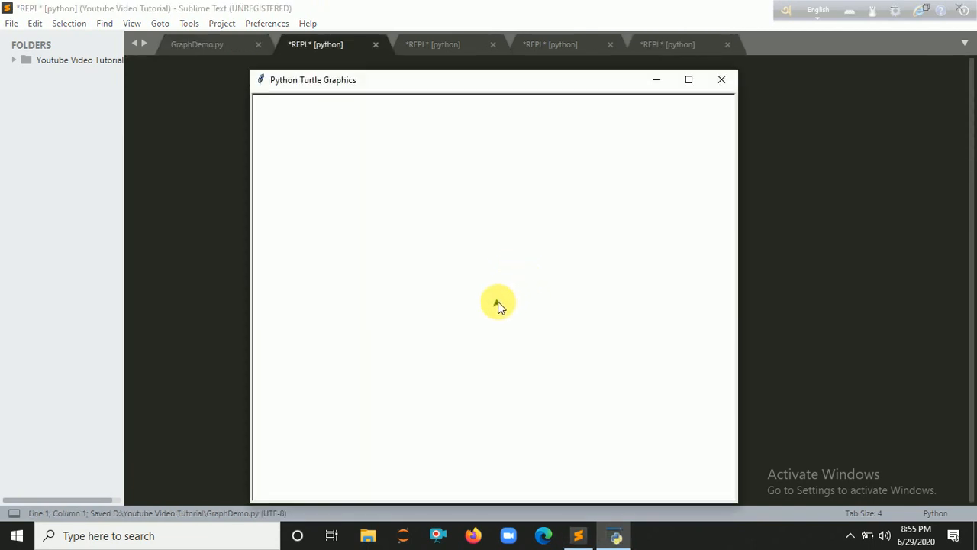
mouse_move(658, 189)
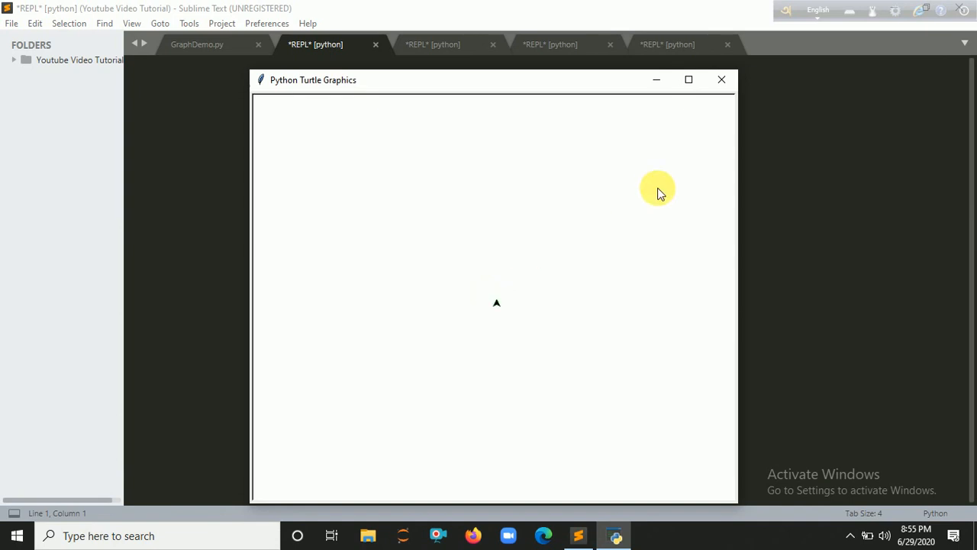
- Close the blank window and call tree(100) before turtle.done()
click(721, 79)
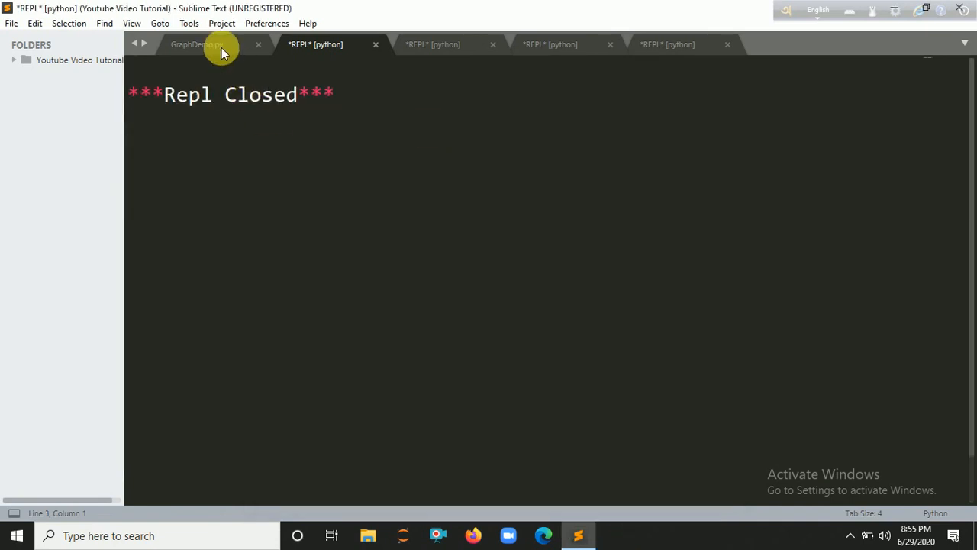
click(197, 43)
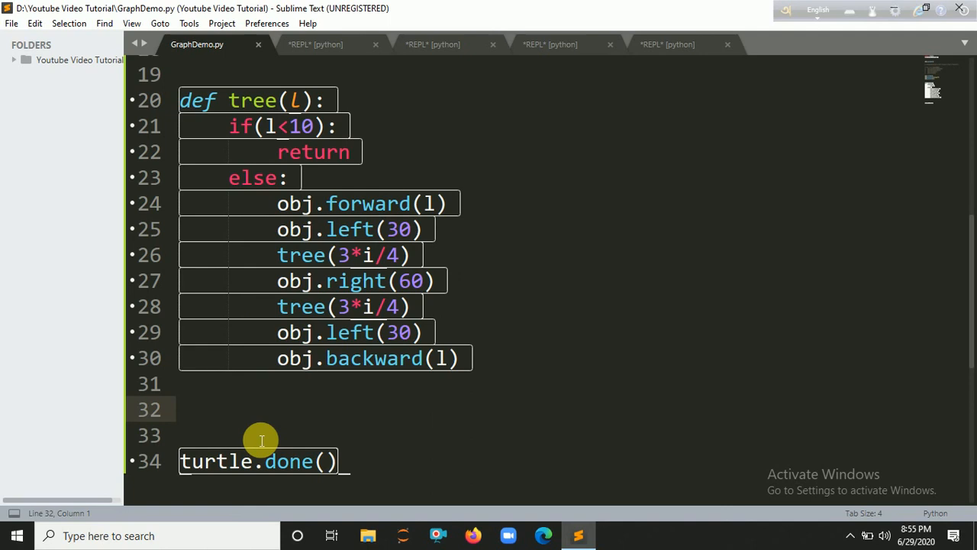
text(tree(100))
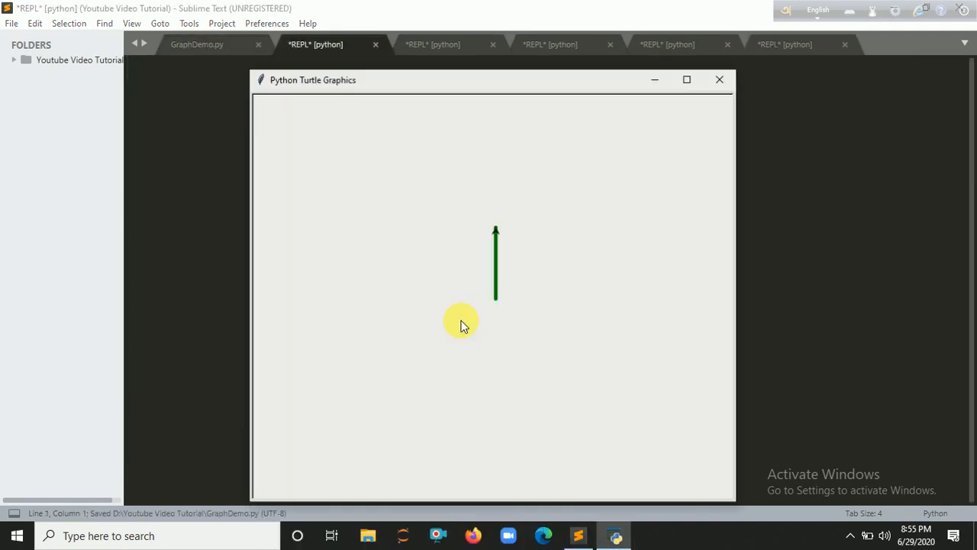
- Fix the undefined name by replacing i with l in the tree calls
click(718, 79)
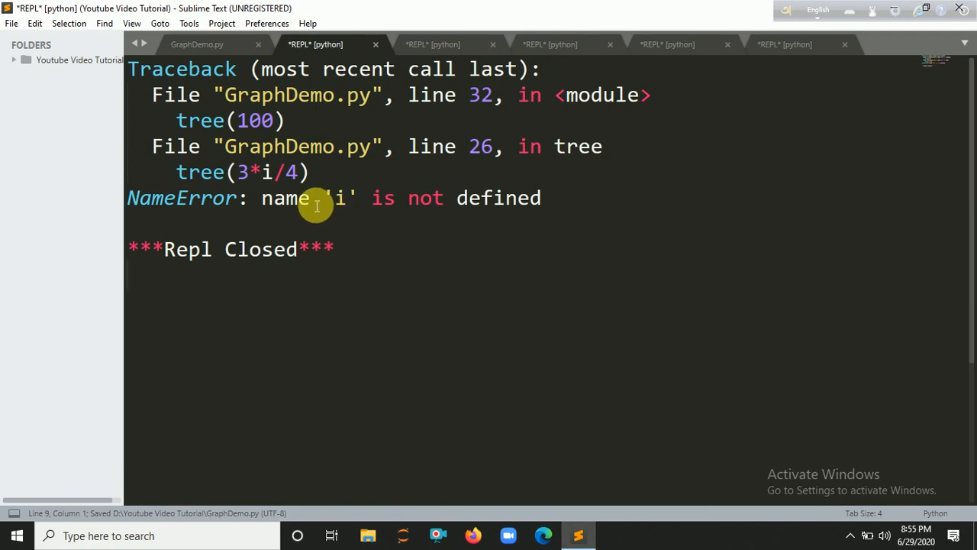
click(197, 43)
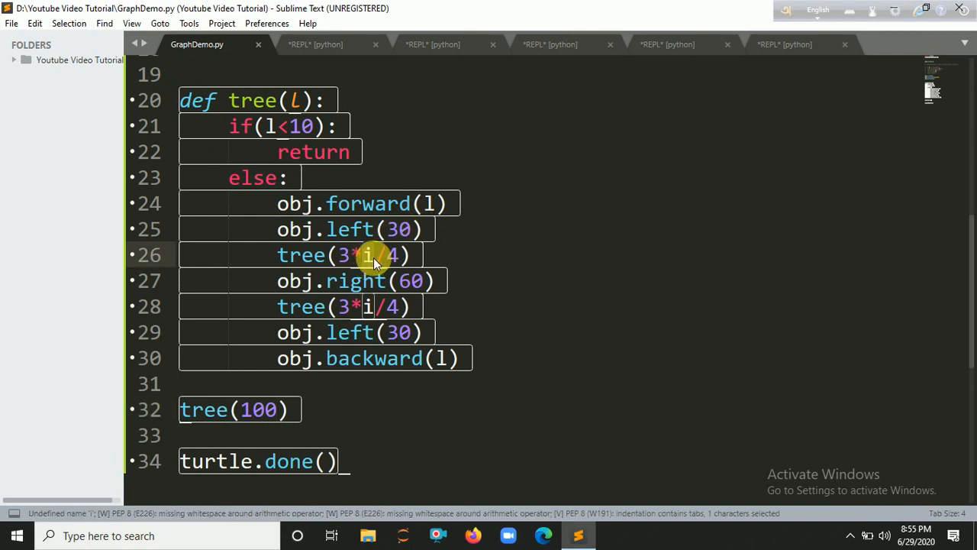
text(l)
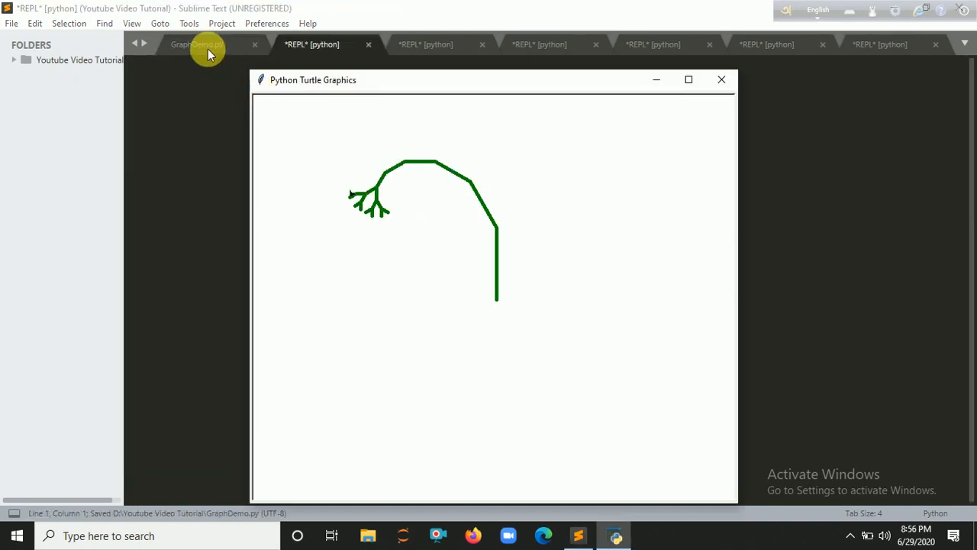
mouse_move(489, 167)
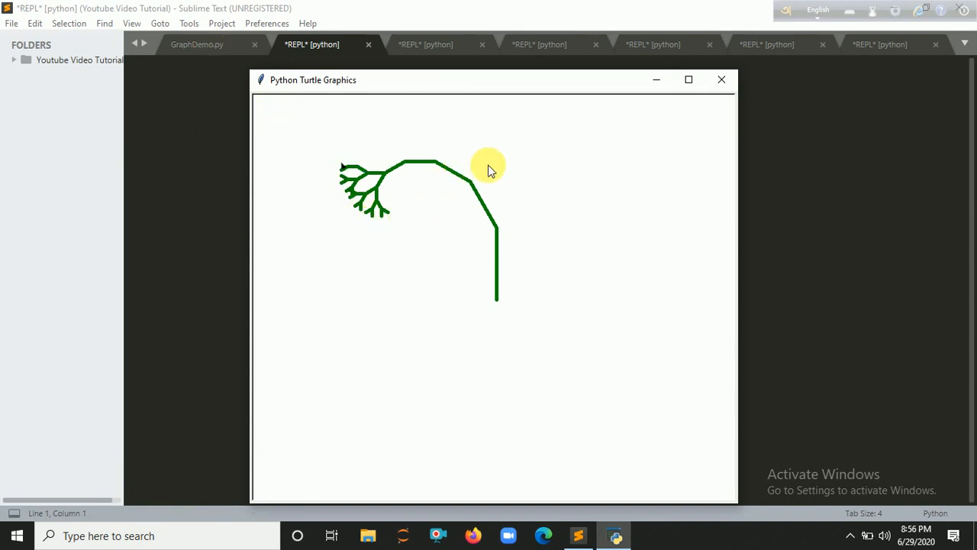
mouse_move(394, 168)
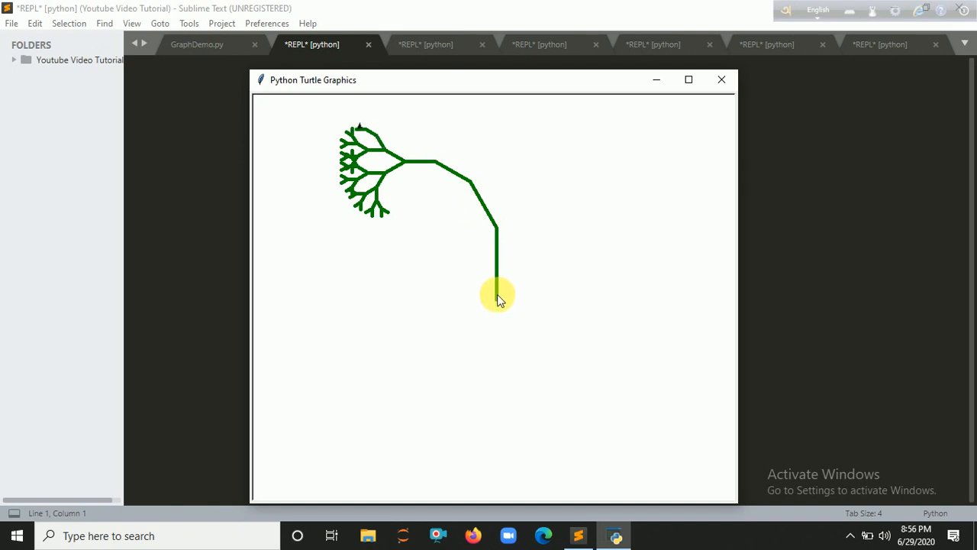
mouse_move(620, 242)
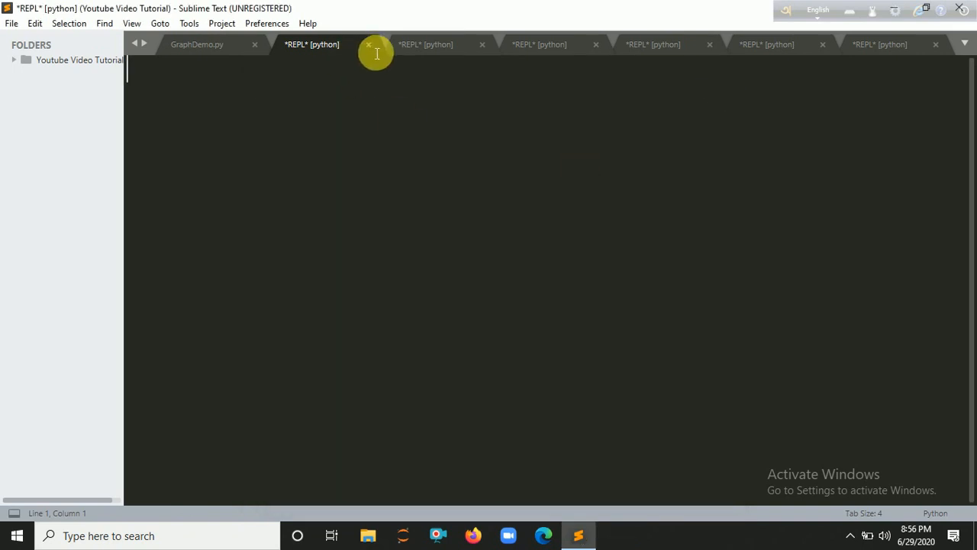
- Add obj.up() after obj.pensize(5) so the turtle lifts its pen
click(197, 43)
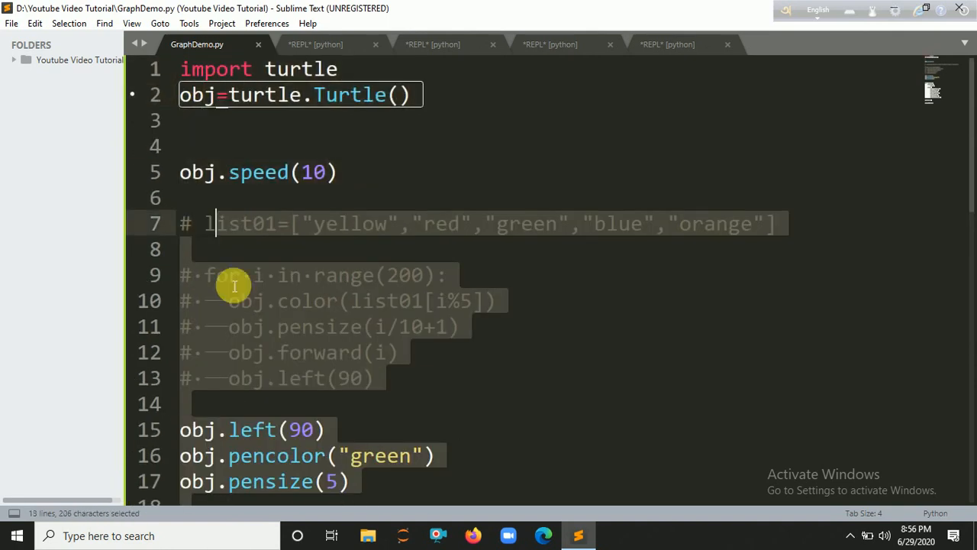
scroll(down, 3)
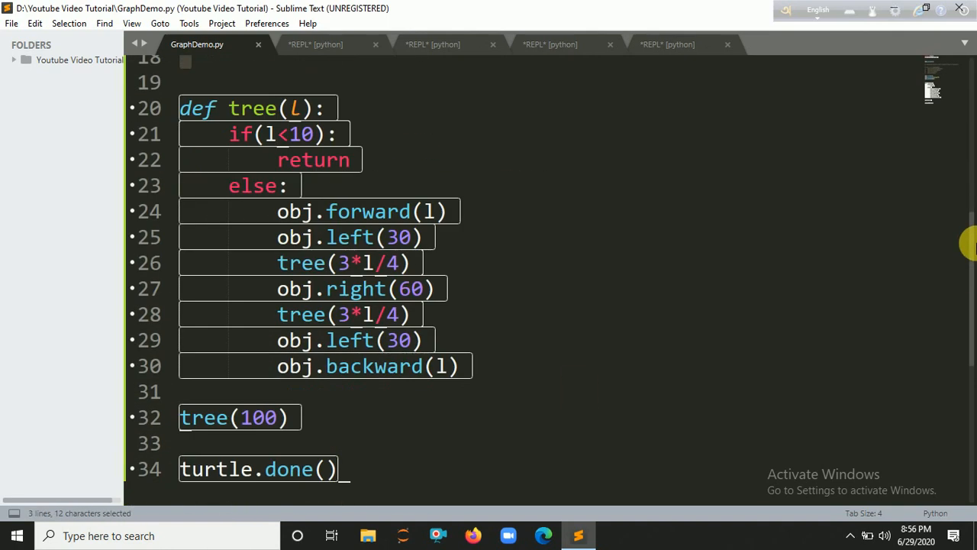
scroll(up, 3)
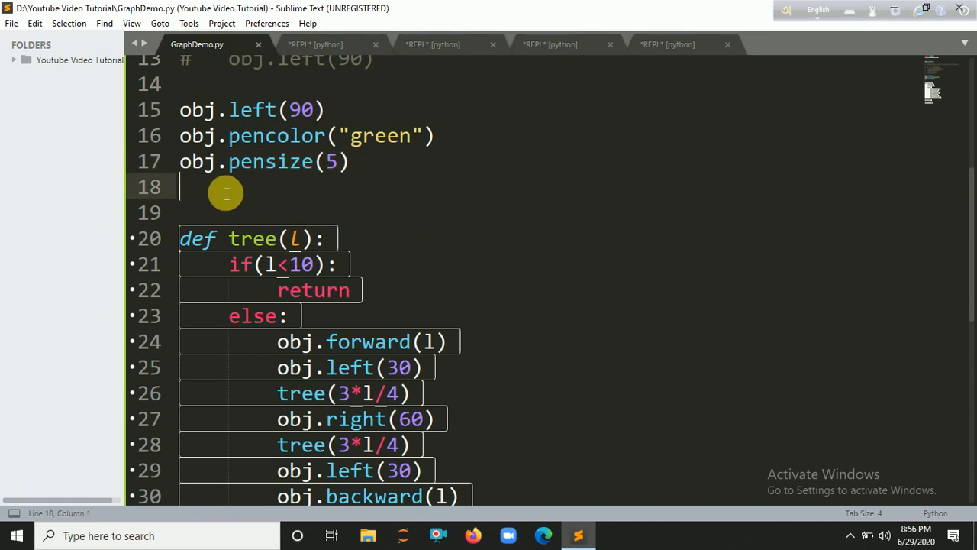
text(obj)
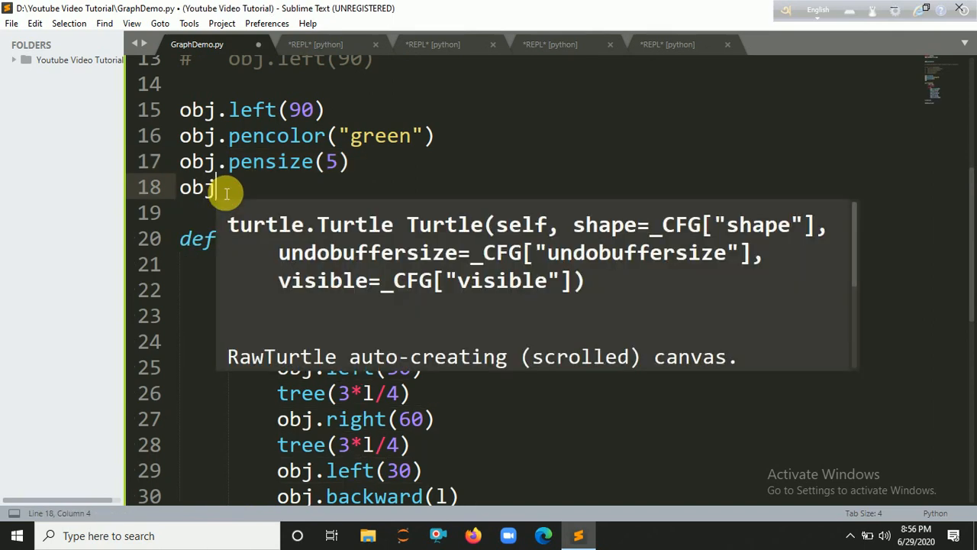
text(.up)
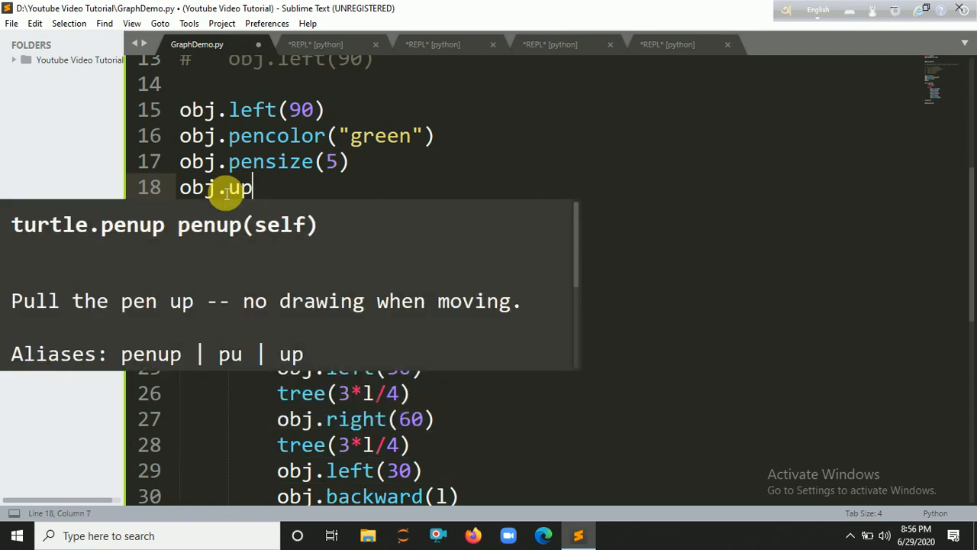
text(())
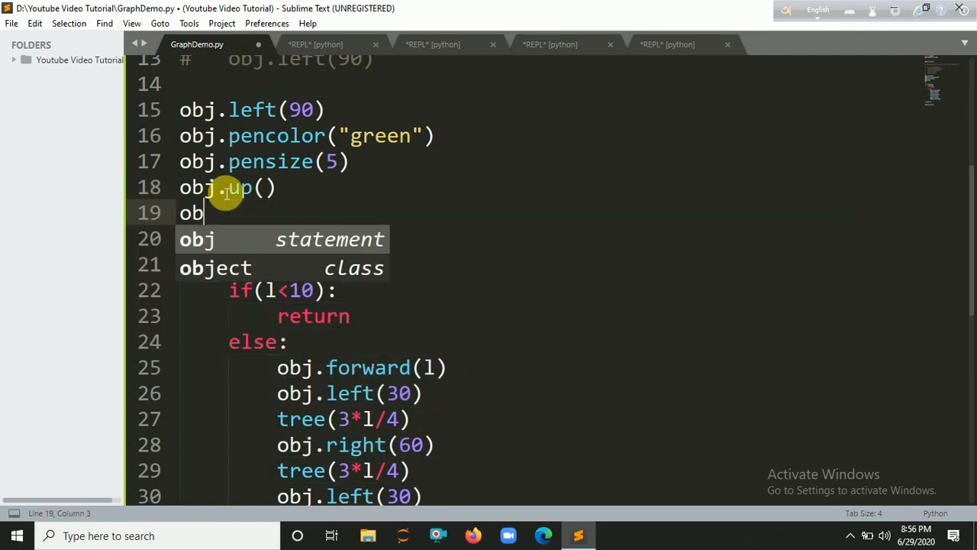
- Add obj.goto(0,-300) and obj.down() so the tree starts from the bottom
text(.goto()
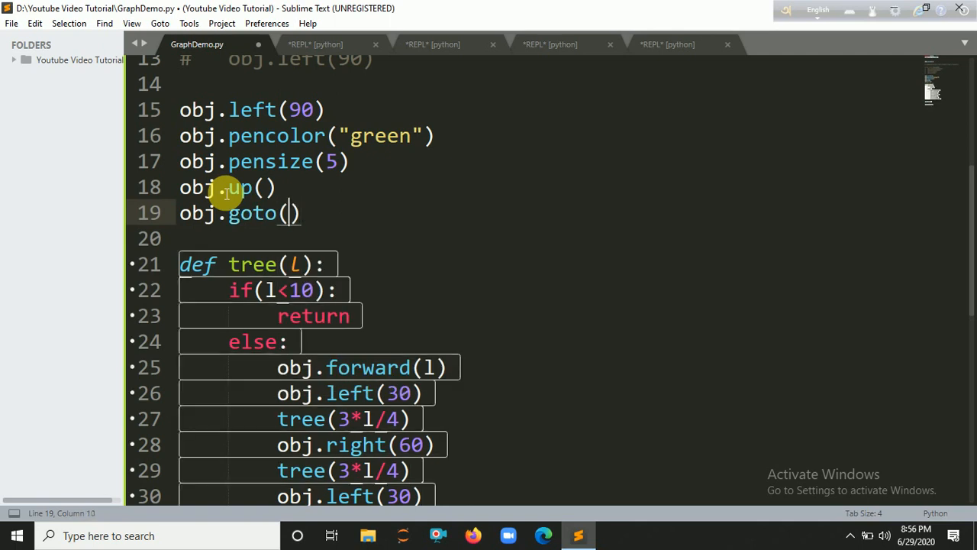
text(0,-3)
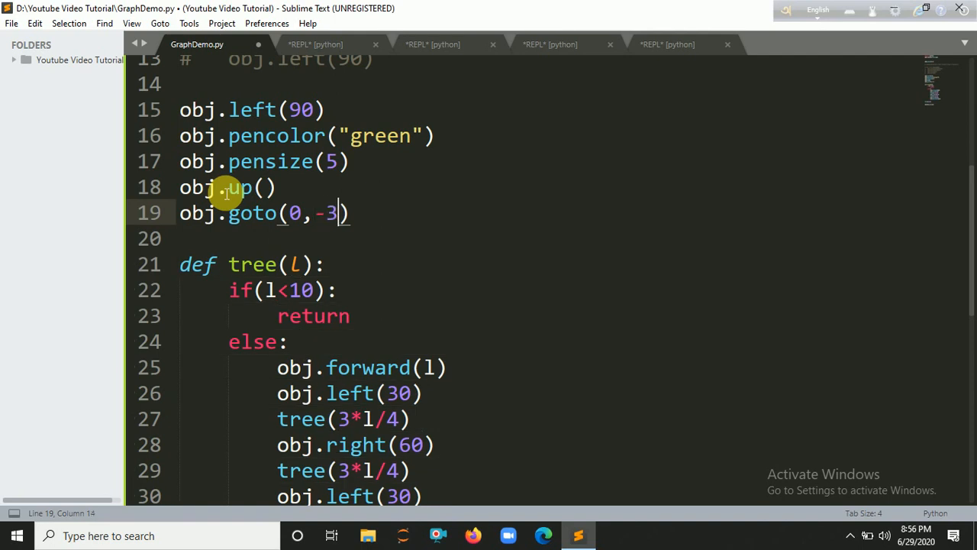
text(00)
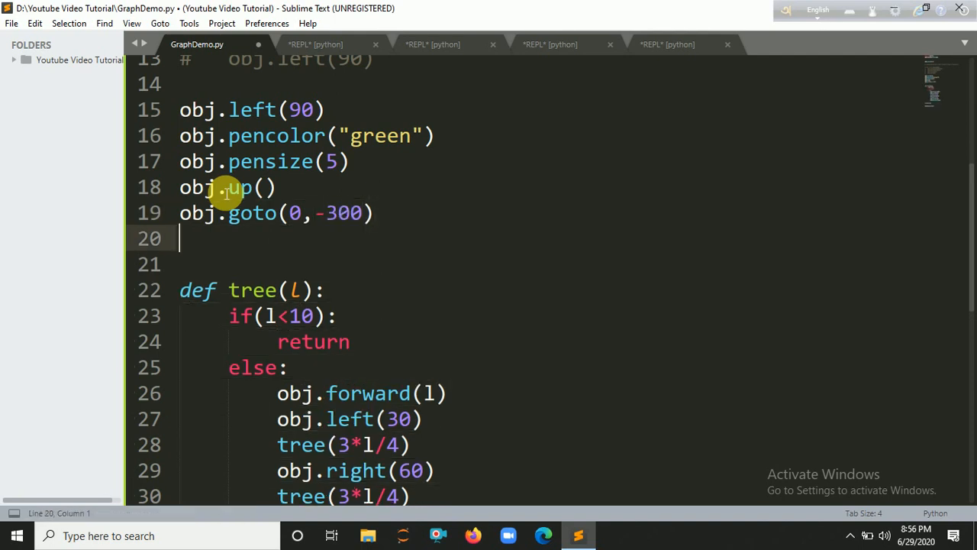
text(obj.)
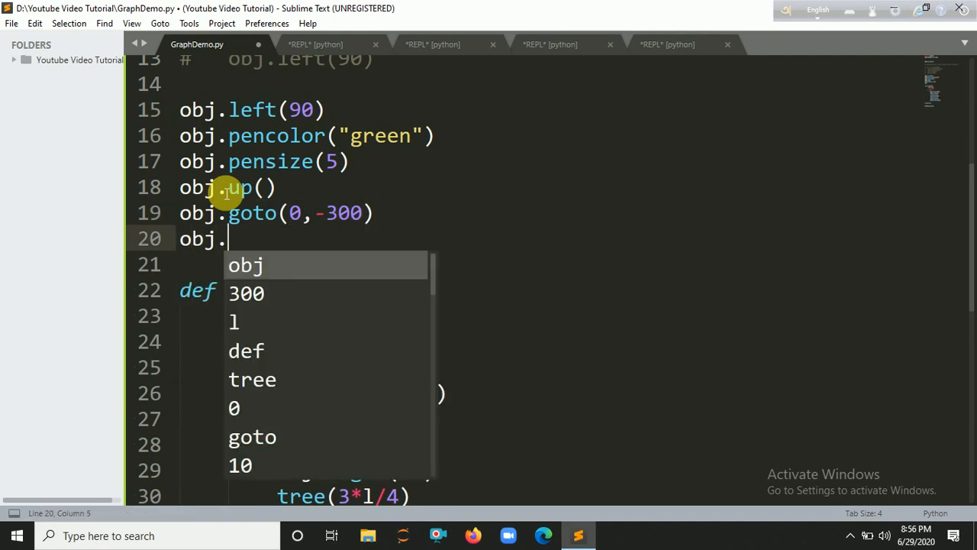
text(down)
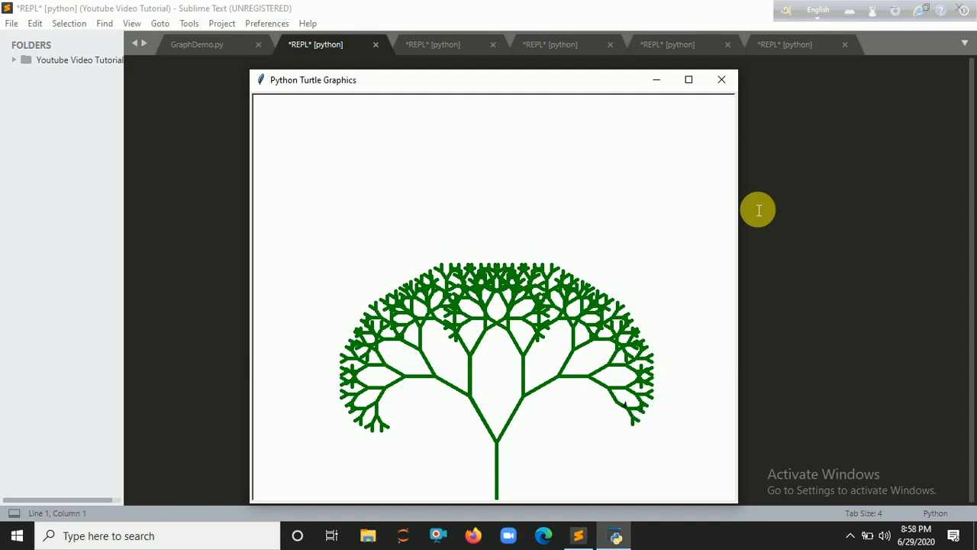
mouse_move(756, 216)
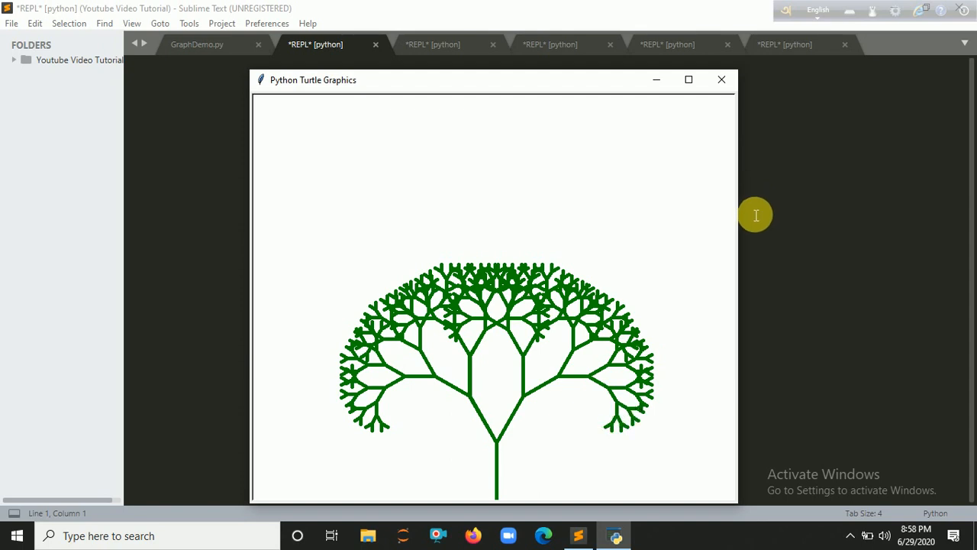
mouse_move(721, 80)
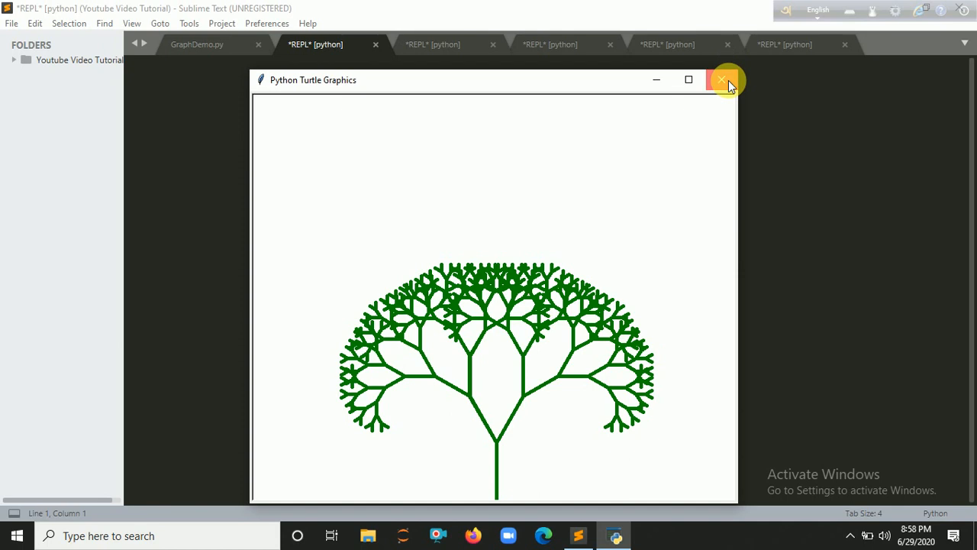